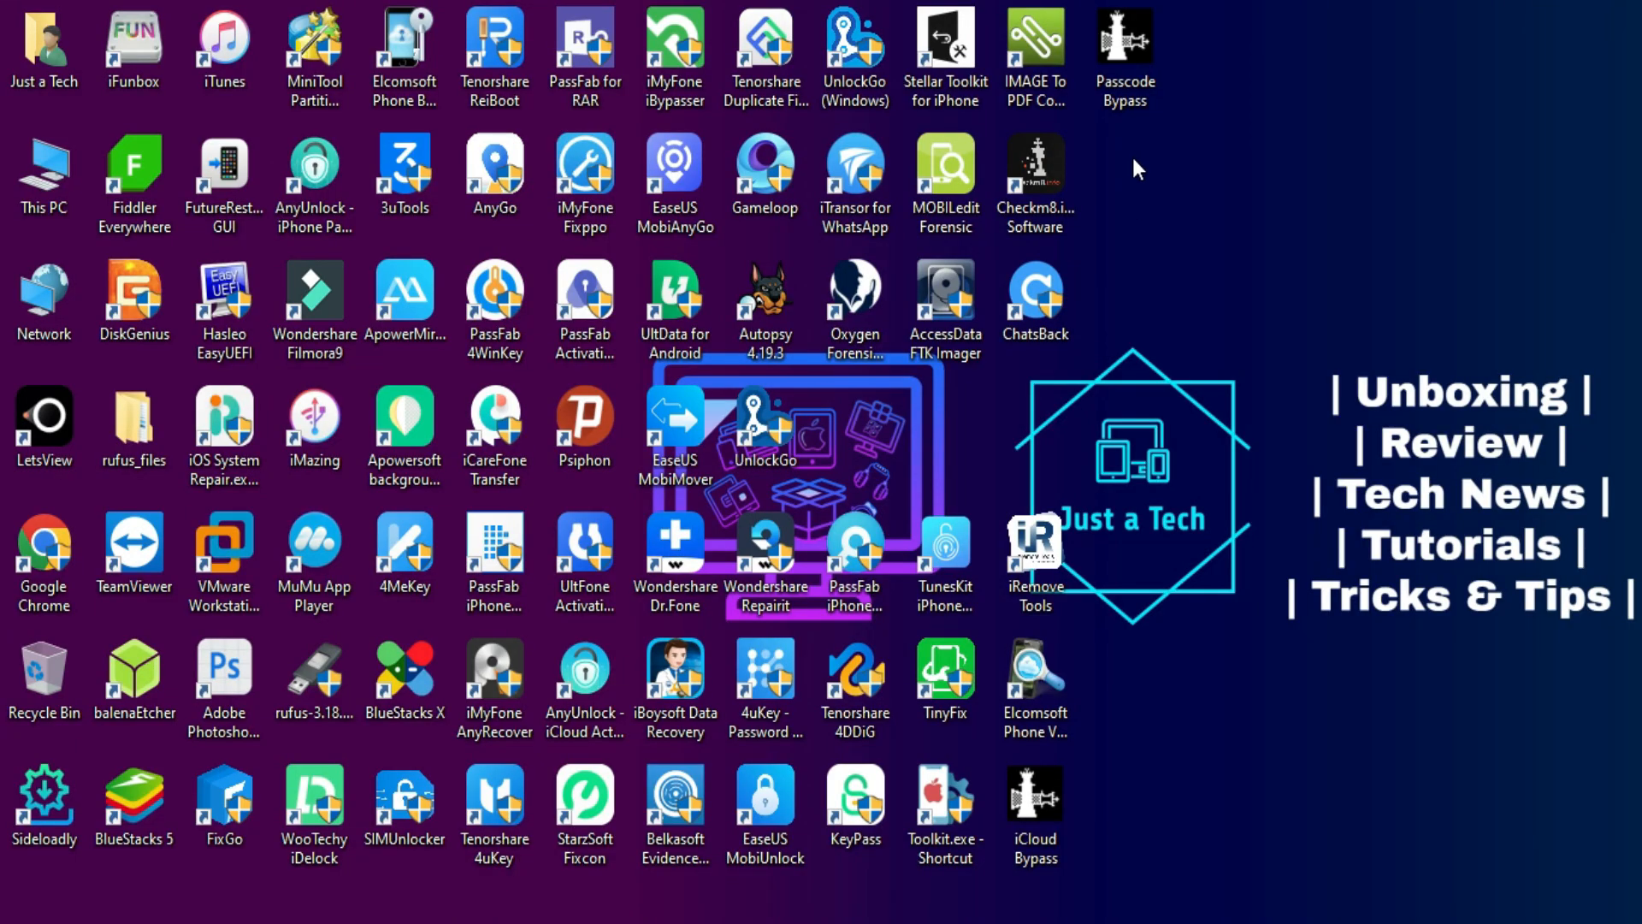
{"action": "mouse_move", "coordinate": [1223, 403]}
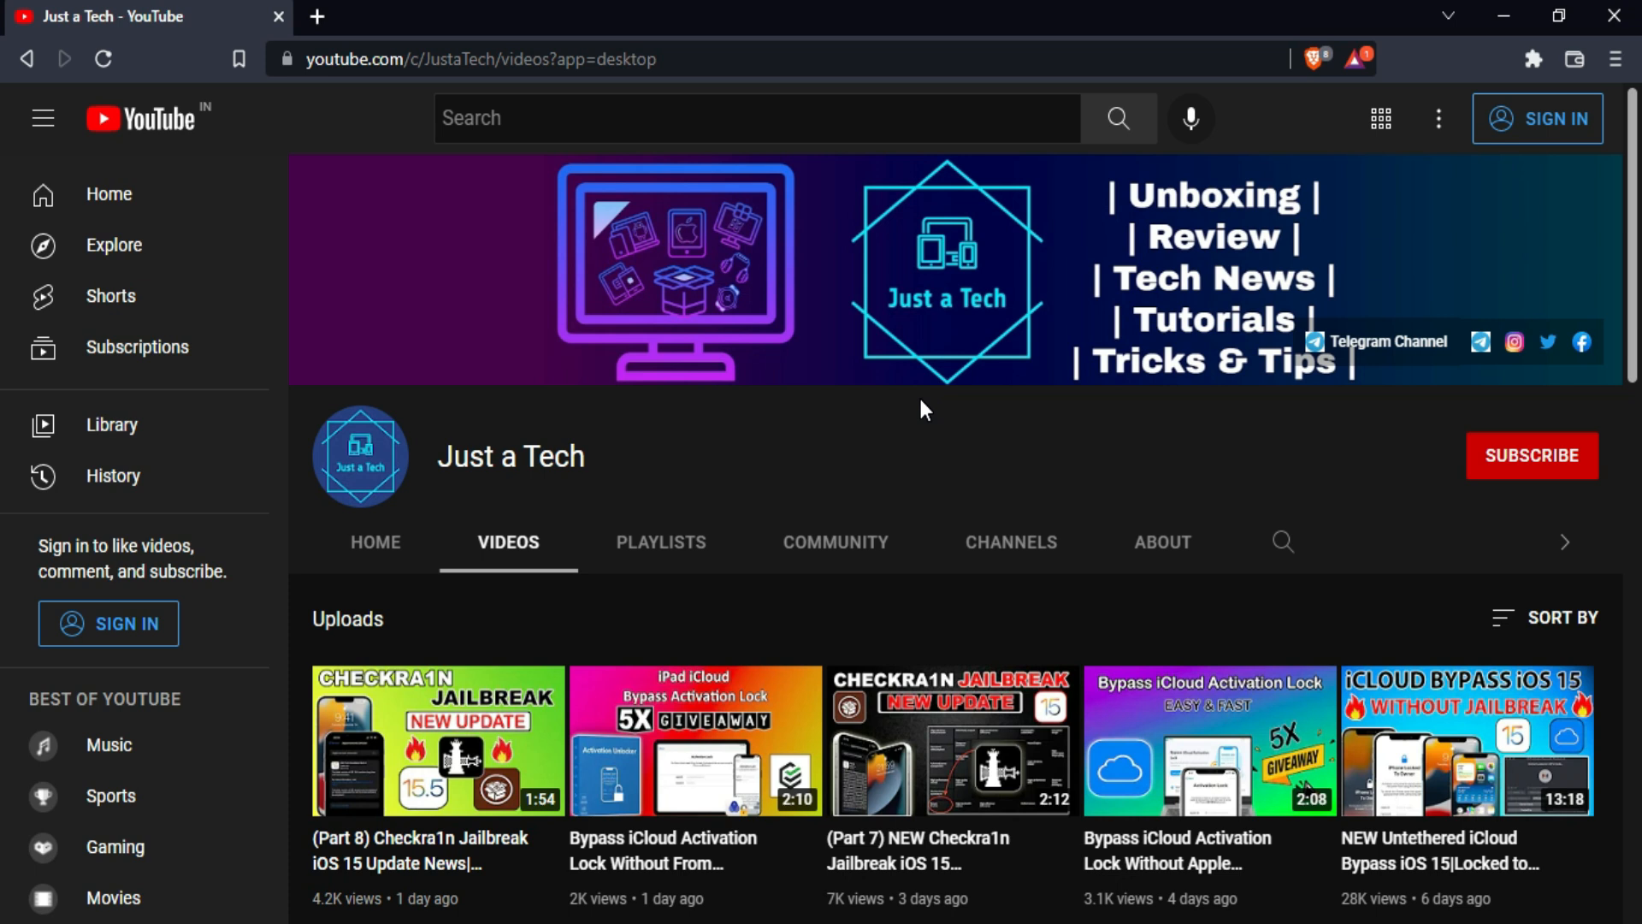
{"action": "mouse_move", "coordinate": [971, 436]}
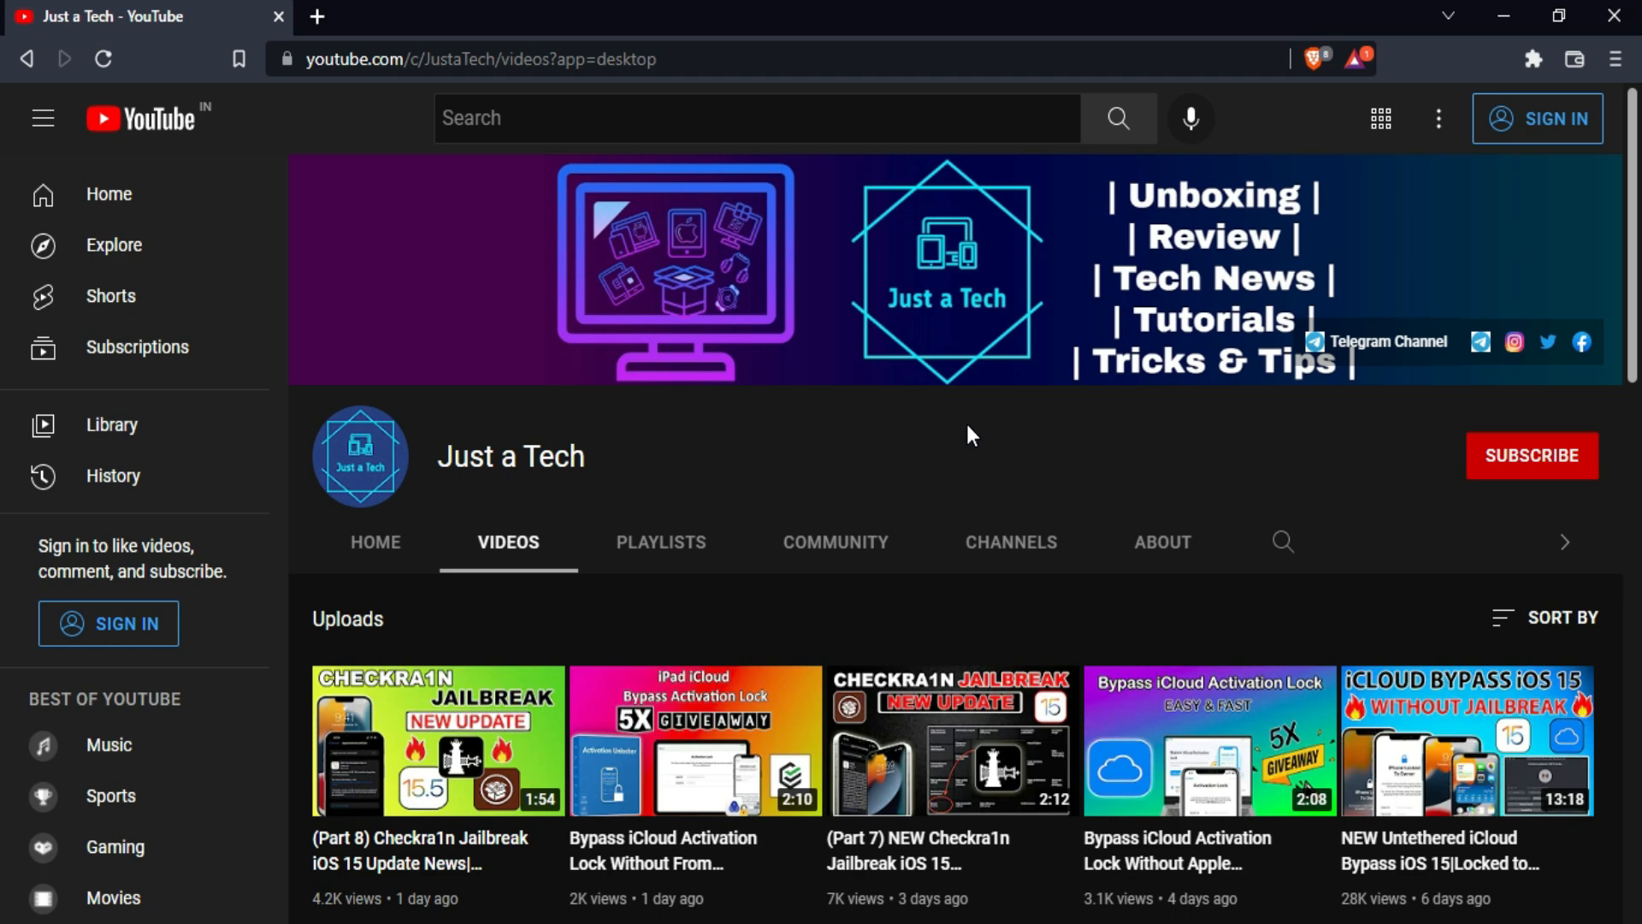
Search for the YouTube comment picker and load the five-winner giveaway video's 131 comments.
{"action": "scroll", "scroll_direction": "down", "scroll_amount": 3}
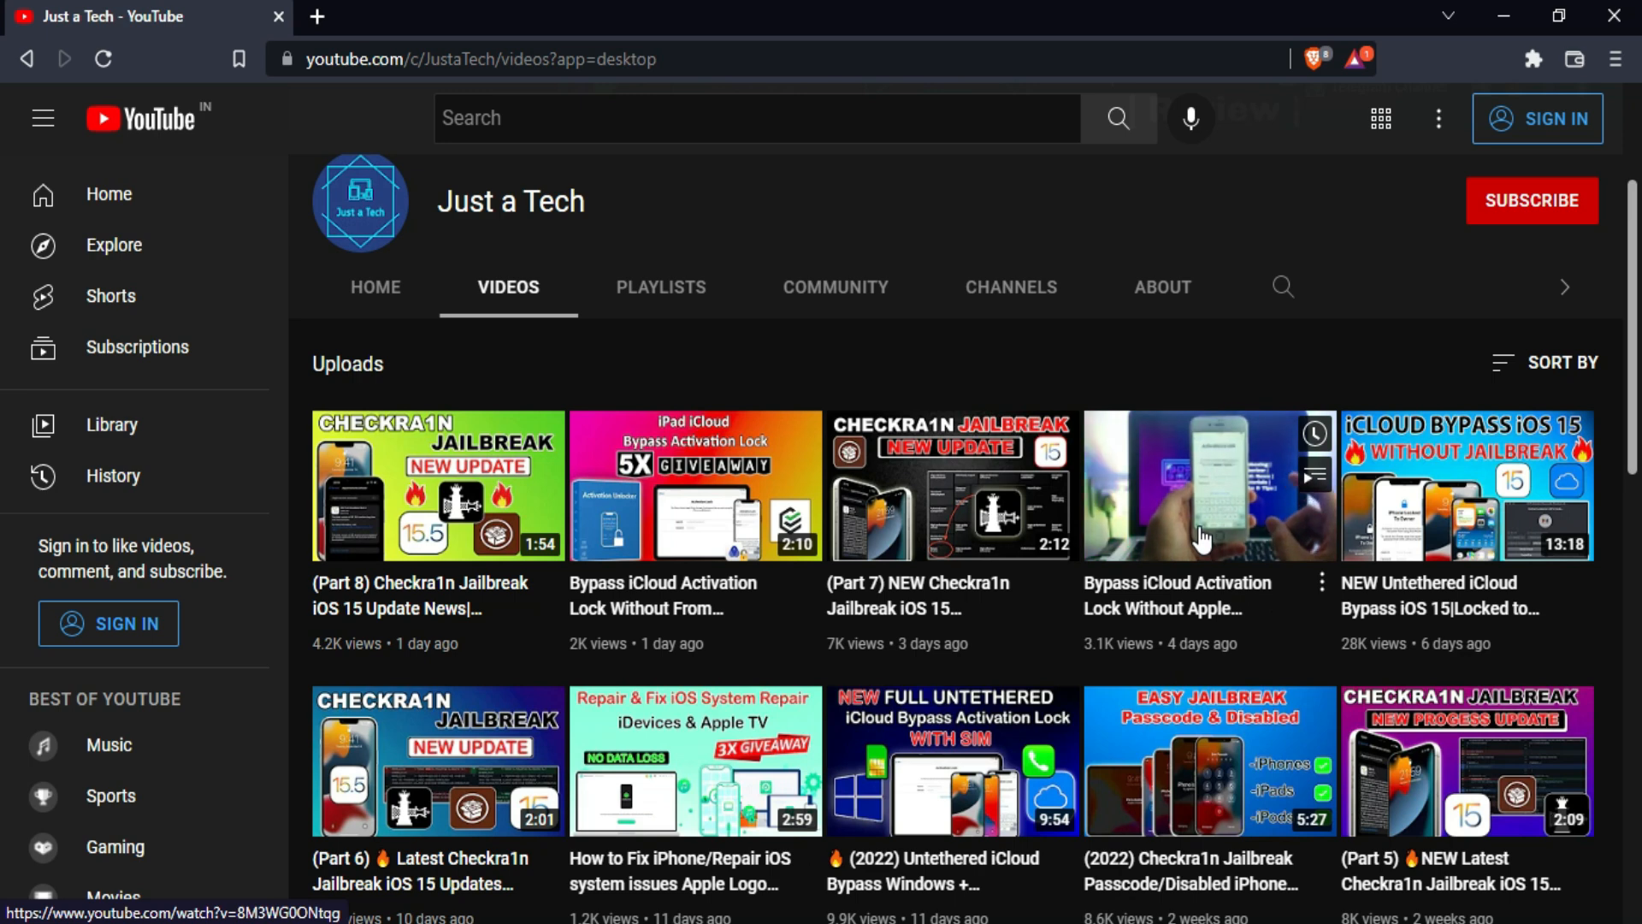
{"action": "scroll", "scroll_direction": "down", "scroll_amount": 3}
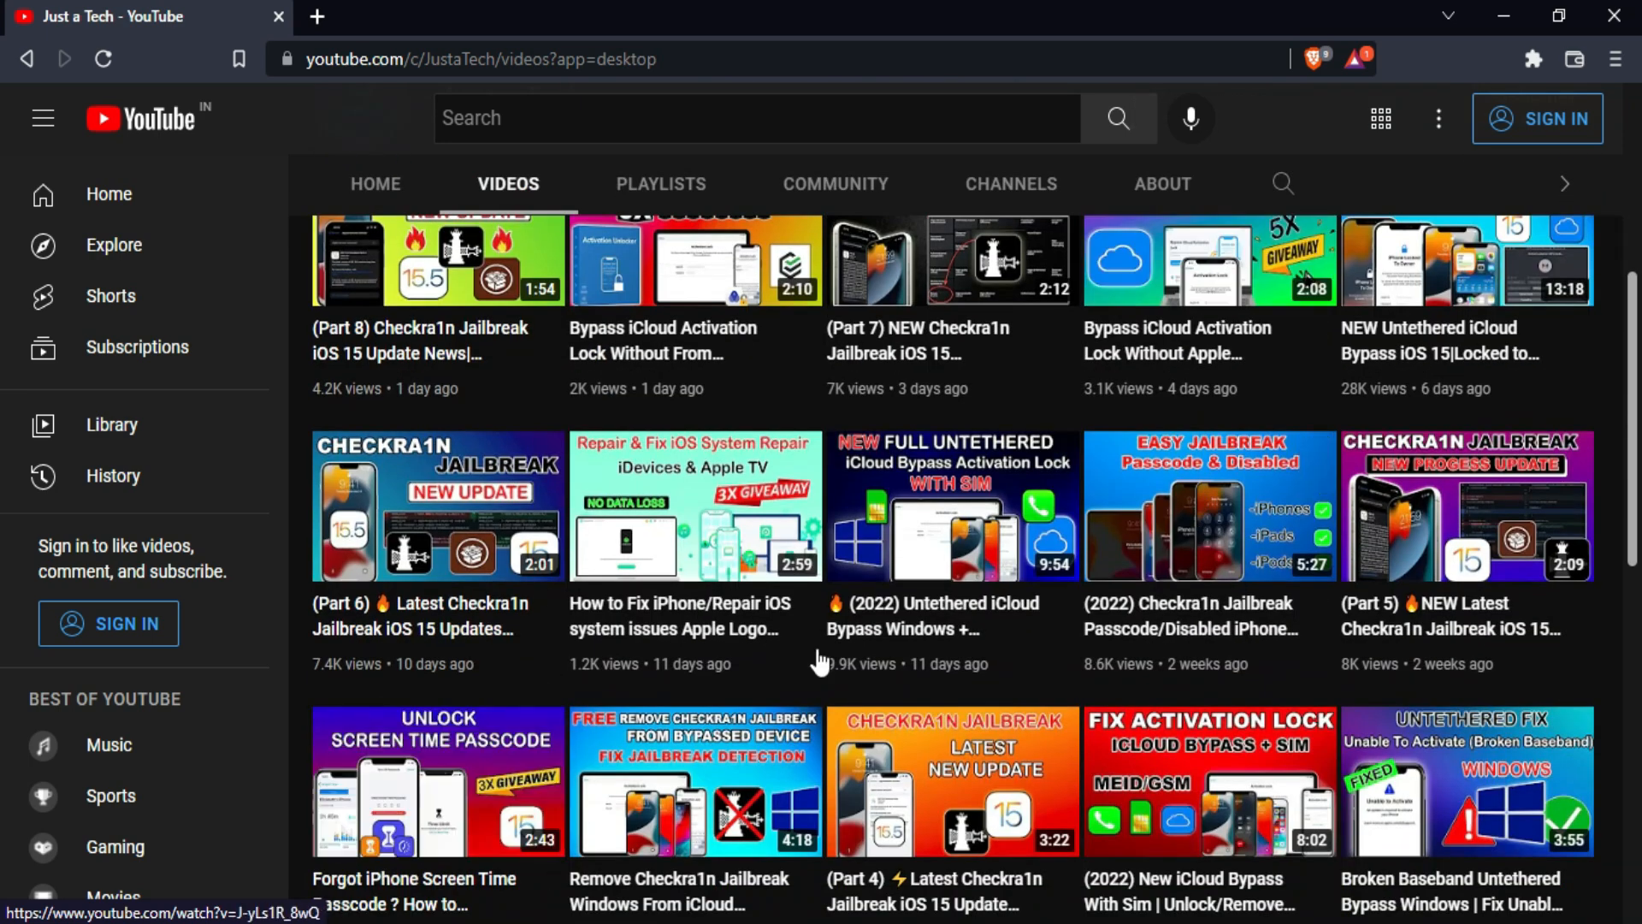
{"action": "mouse_move", "coordinate": [317, 16]}
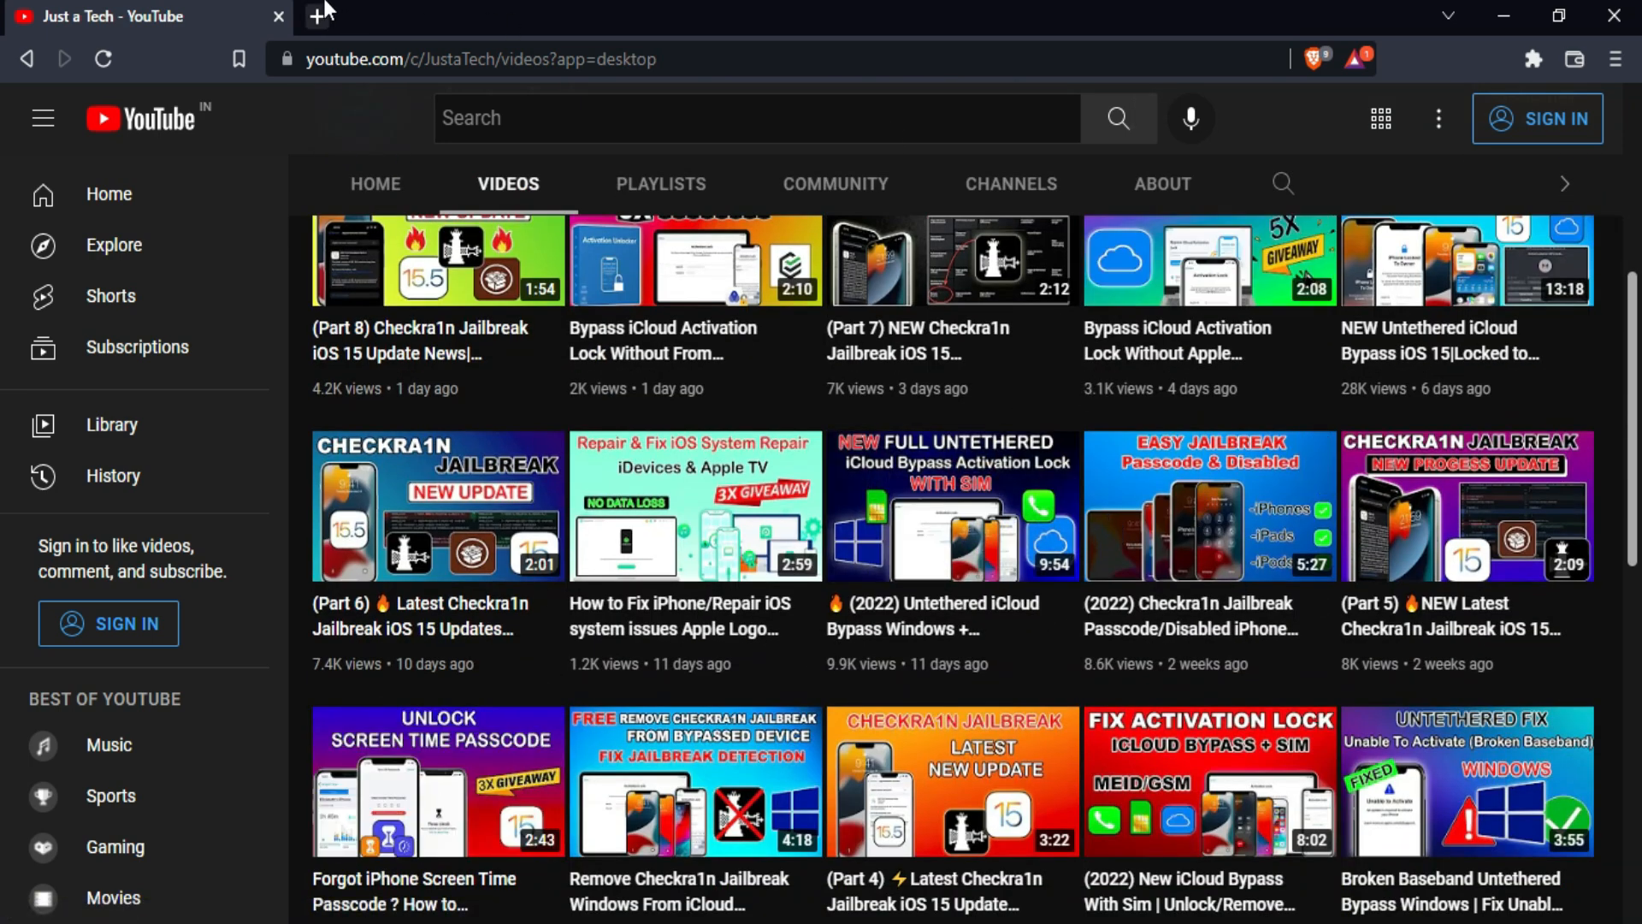
{"action": "left_click", "coordinate": [310, 15]}
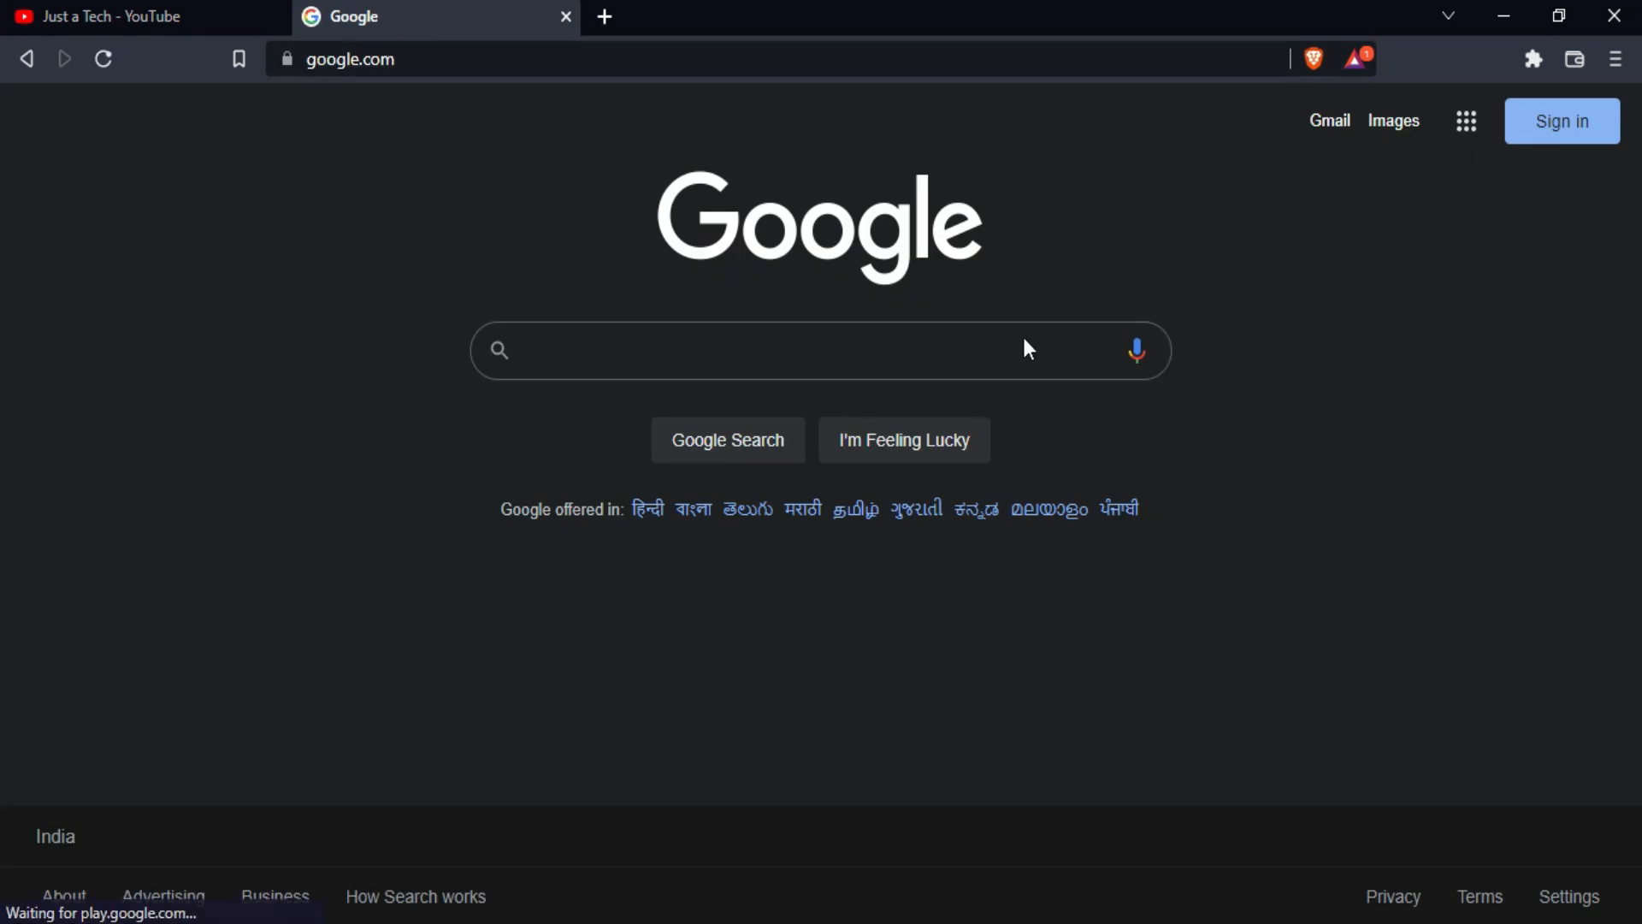
{"action": "type", "text": "youtube comment"}
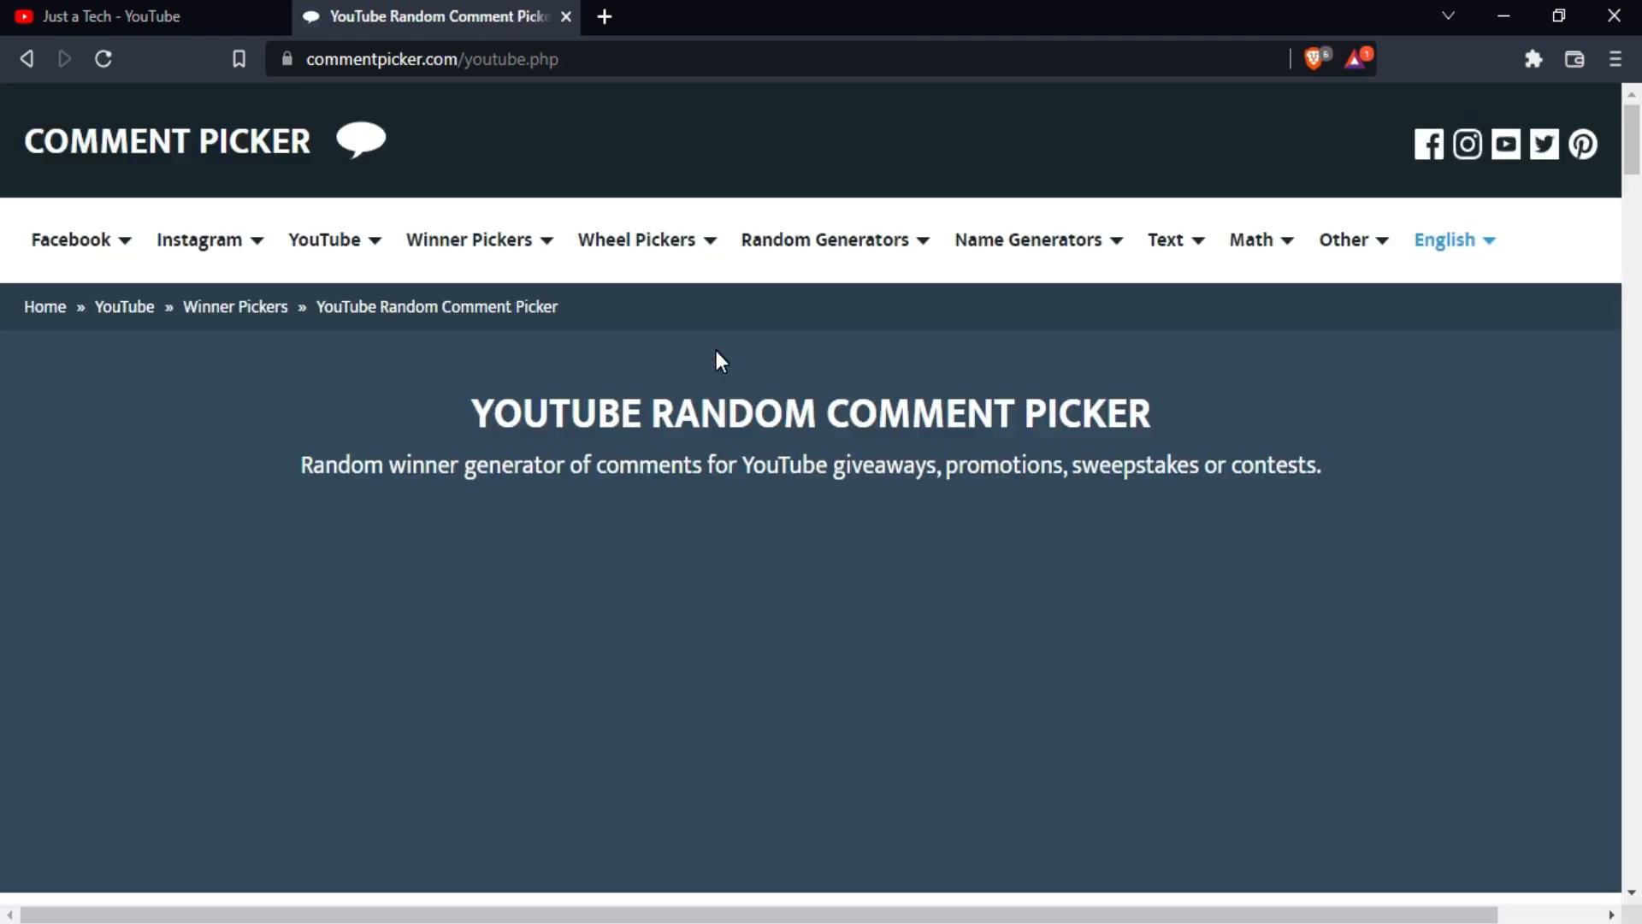
{"action": "scroll", "scroll_direction": "down", "scroll_amount": 3}
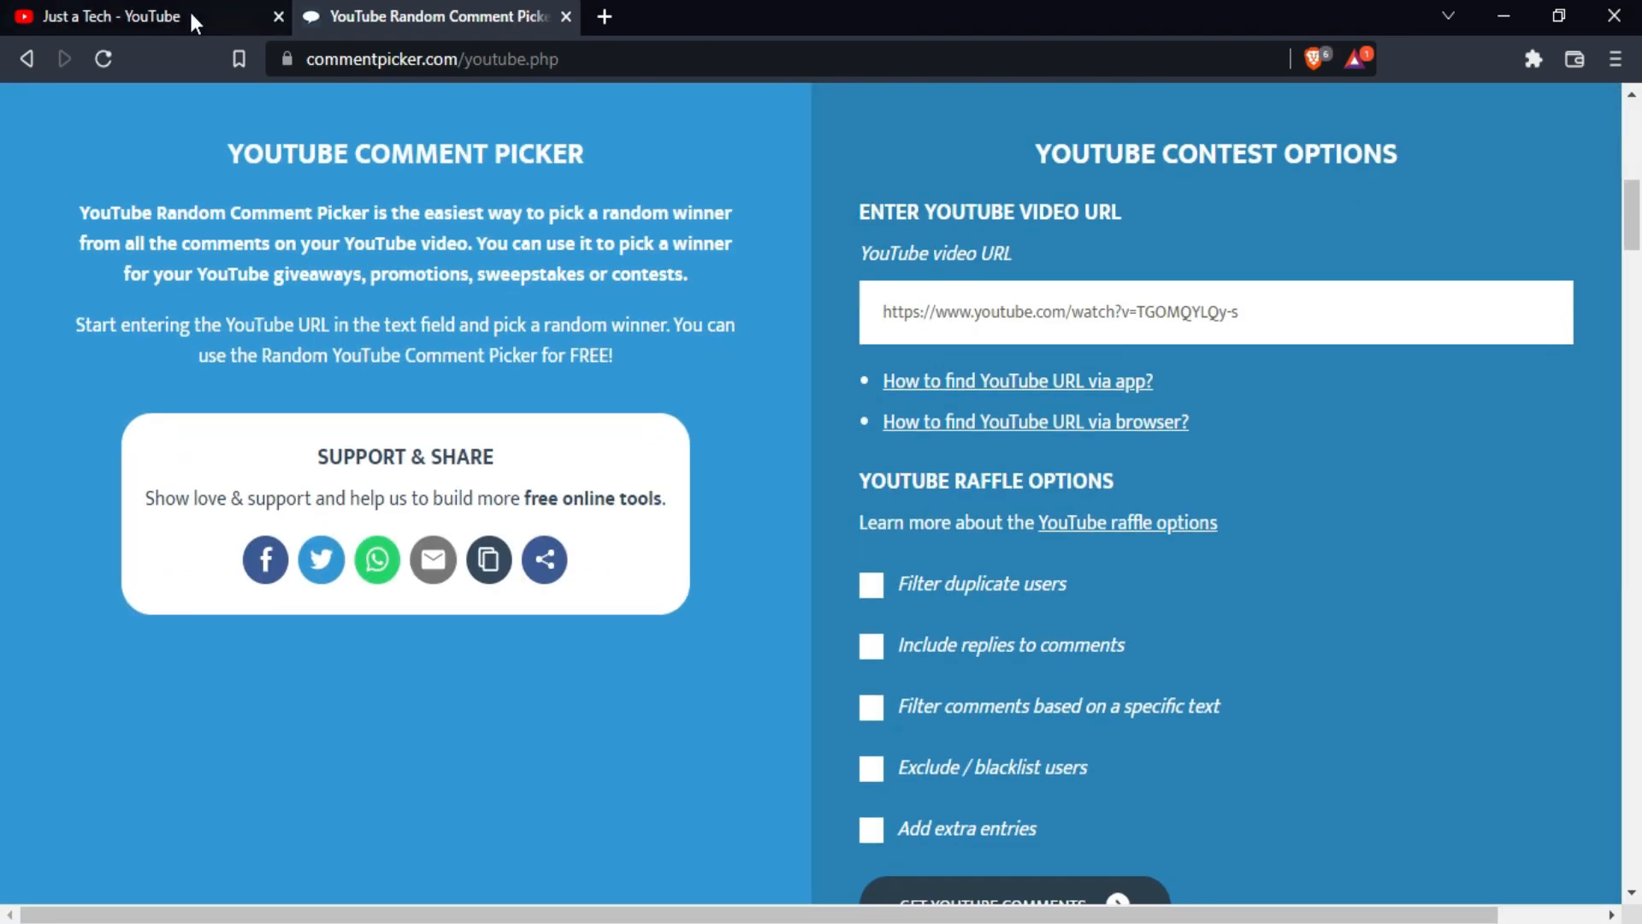
{"action": "left_click", "coordinate": [111, 17]}
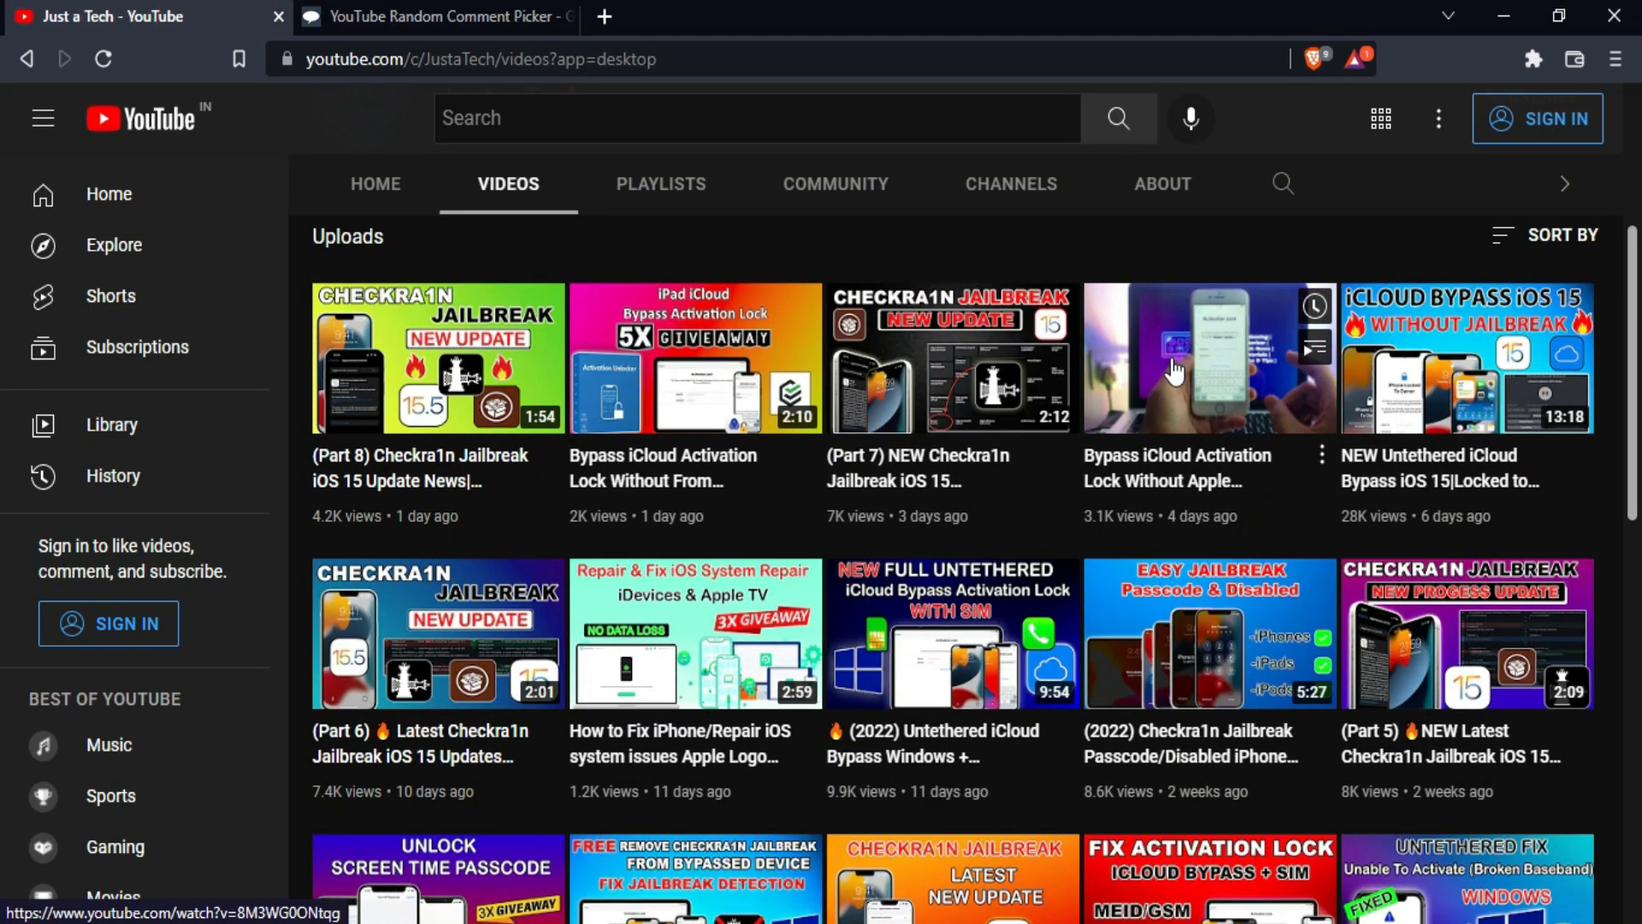
{"action": "left_click", "coordinate": [1210, 359]}
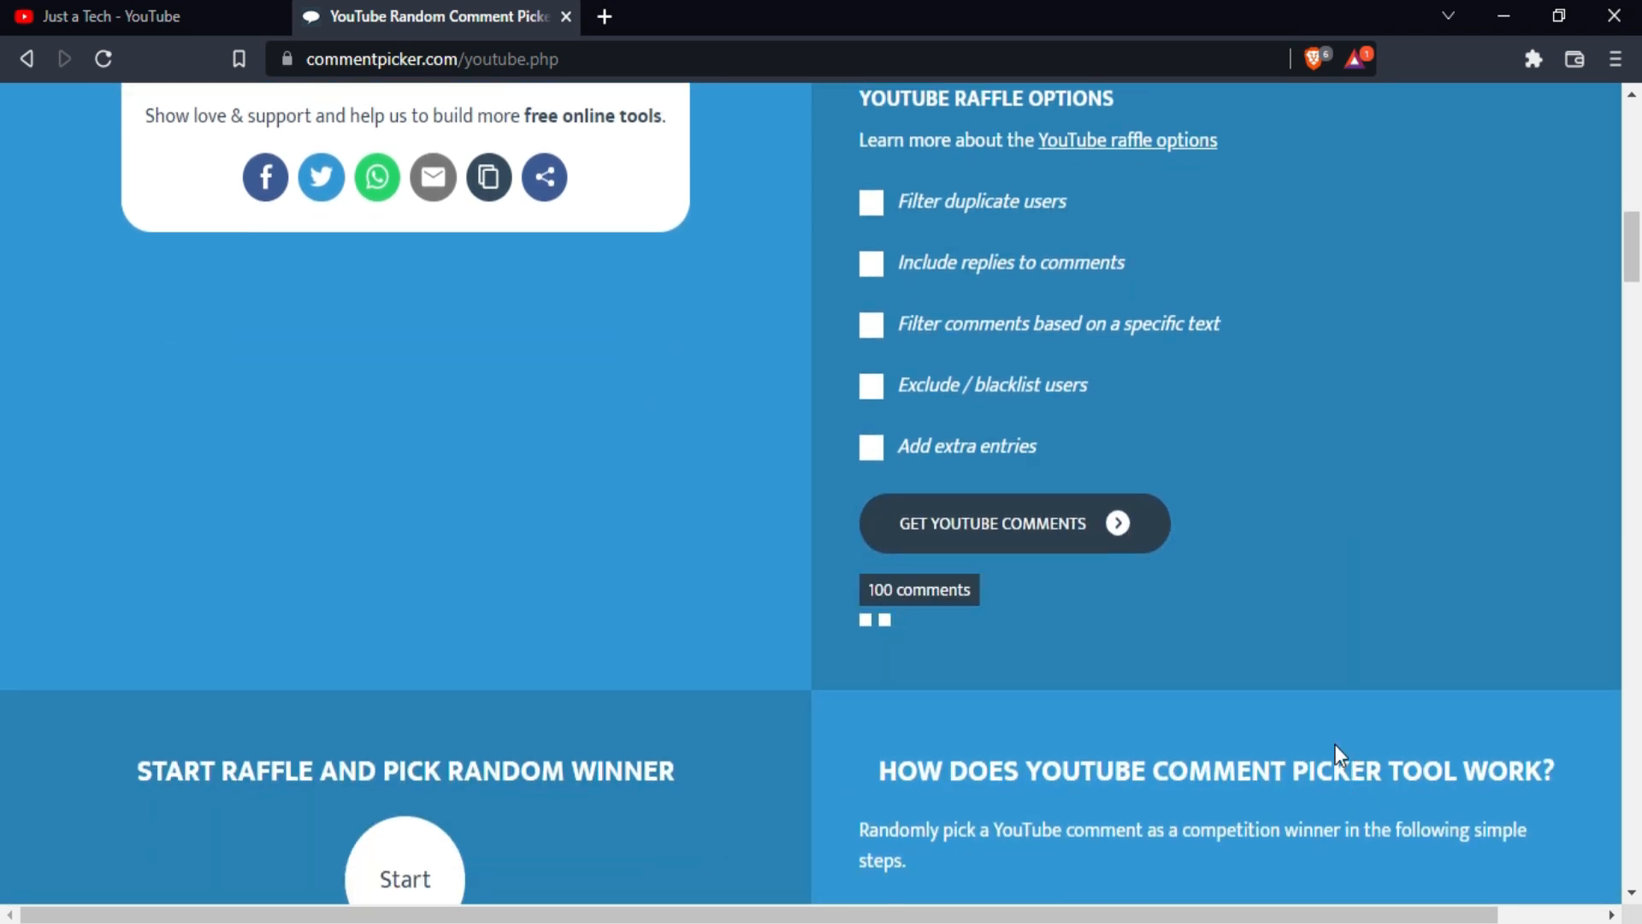
{"action": "scroll", "scroll_direction": "down", "scroll_amount": 3}
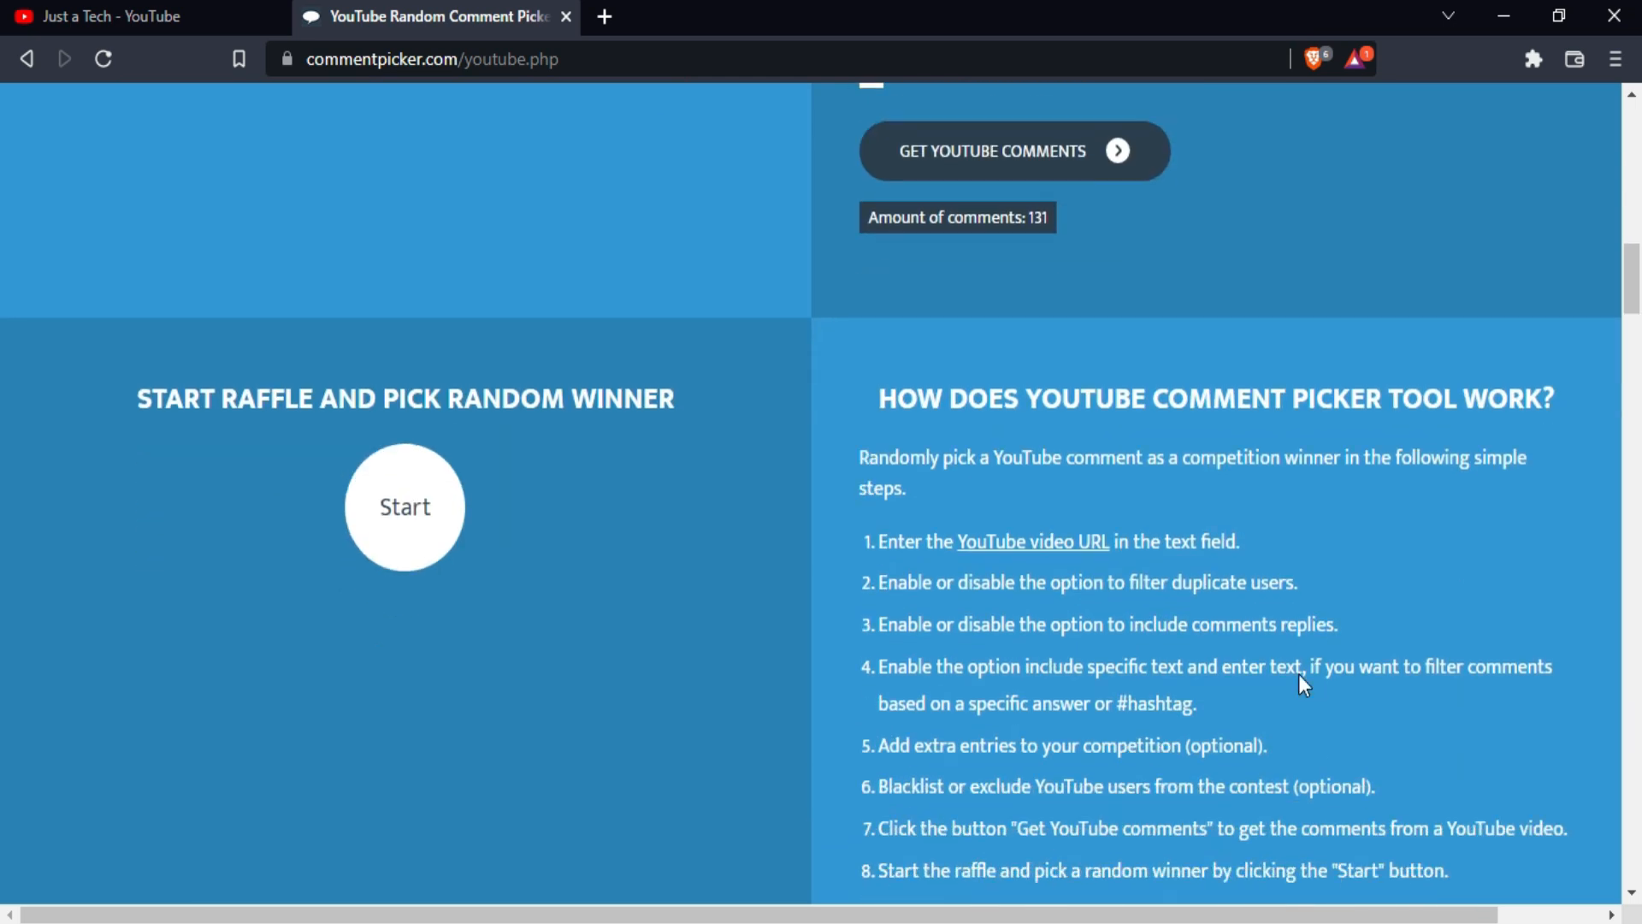
Start the raffle and draw five random winners, then return to the channel's videos.
{"action": "left_click", "coordinate": [404, 507]}
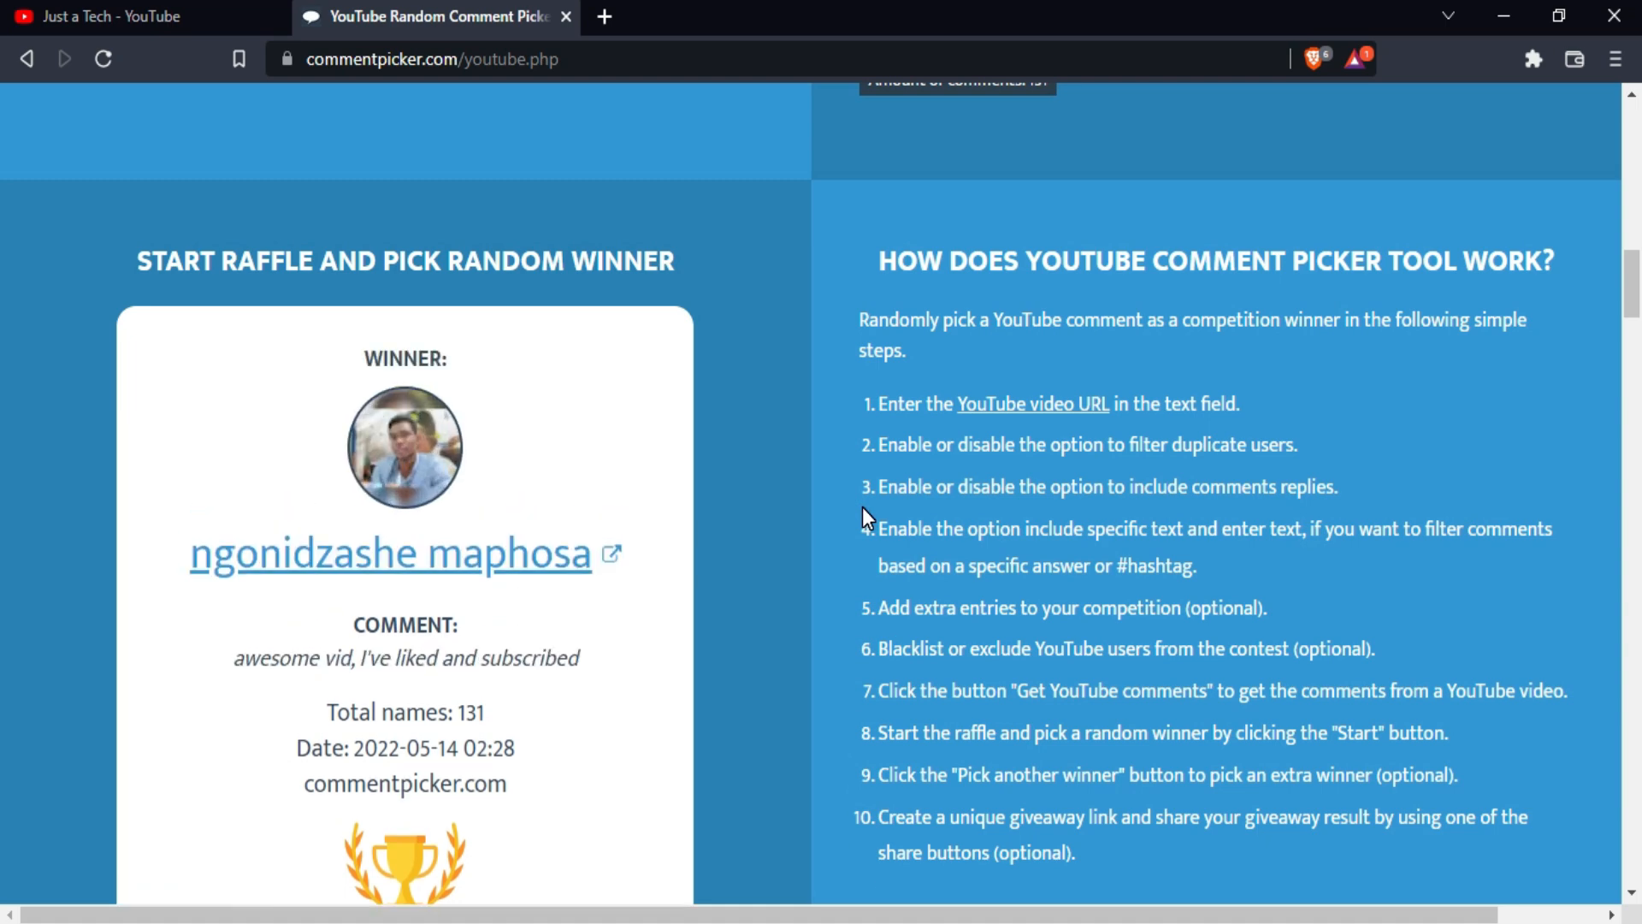
{"action": "scroll", "scroll_direction": "down", "scroll_amount": 3}
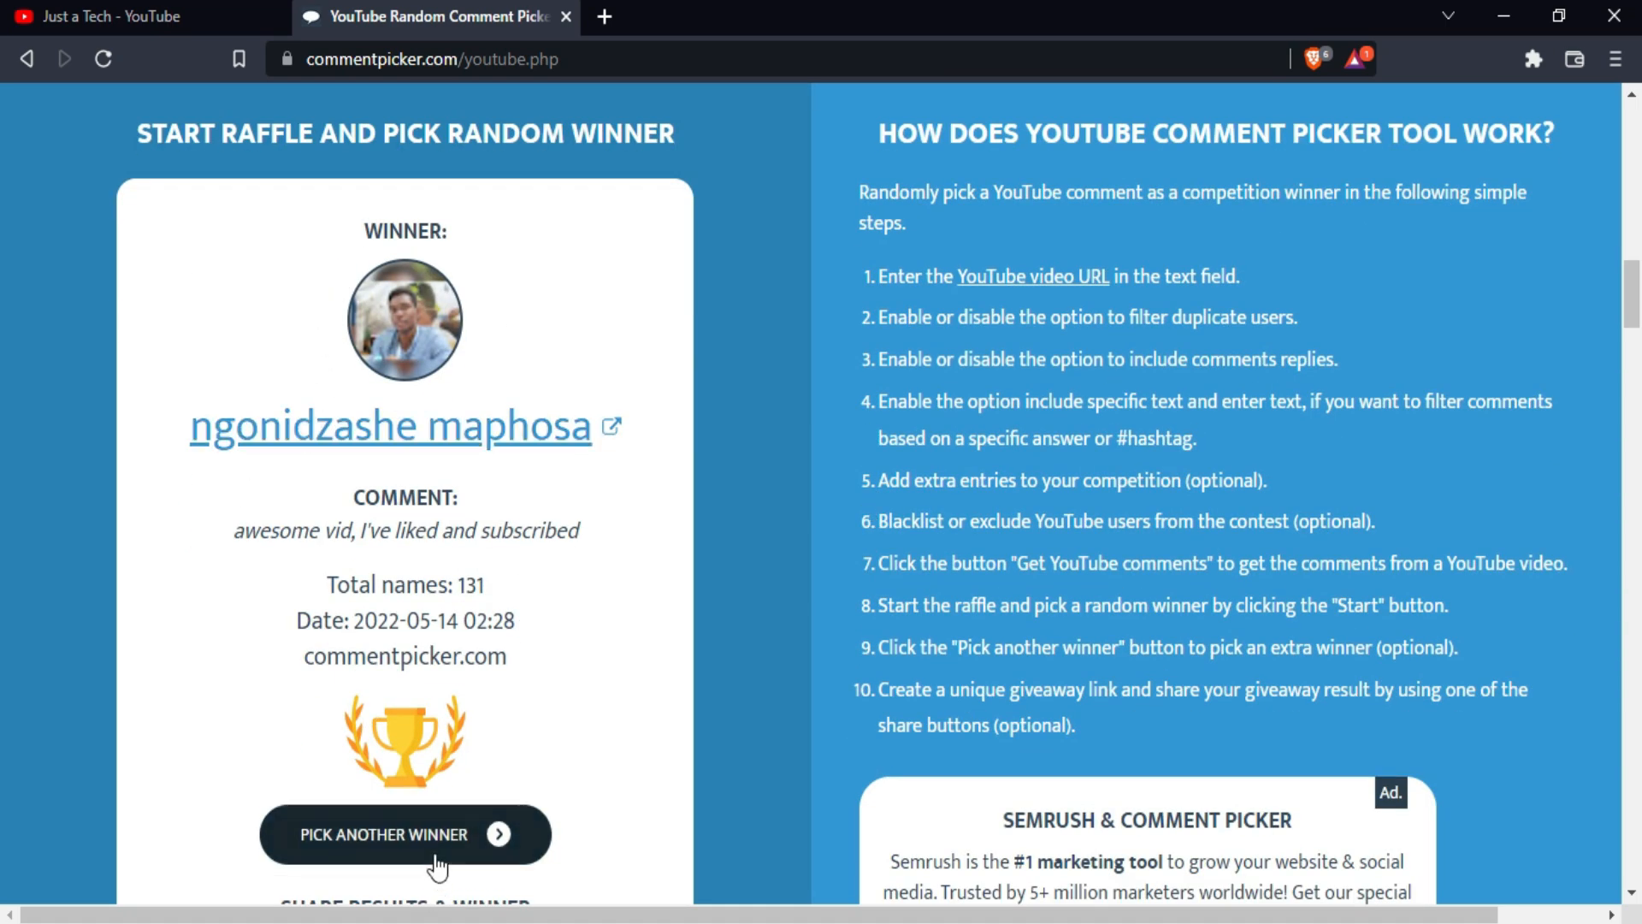
{"action": "left_click", "coordinate": [404, 834]}
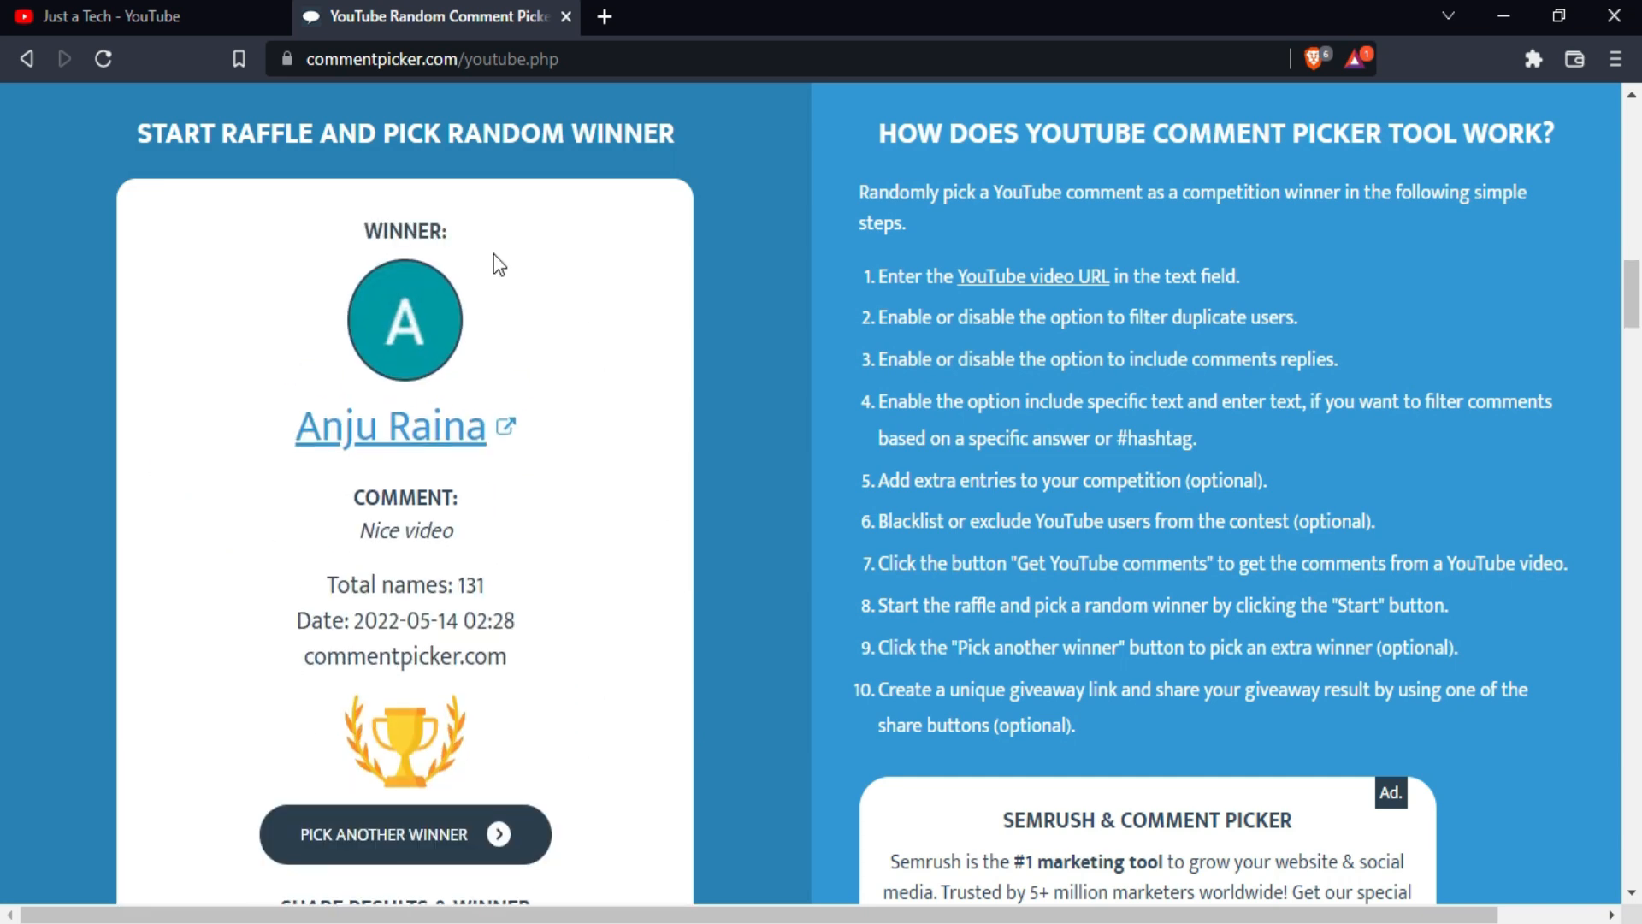
{"action": "left_click", "coordinate": [405, 834]}
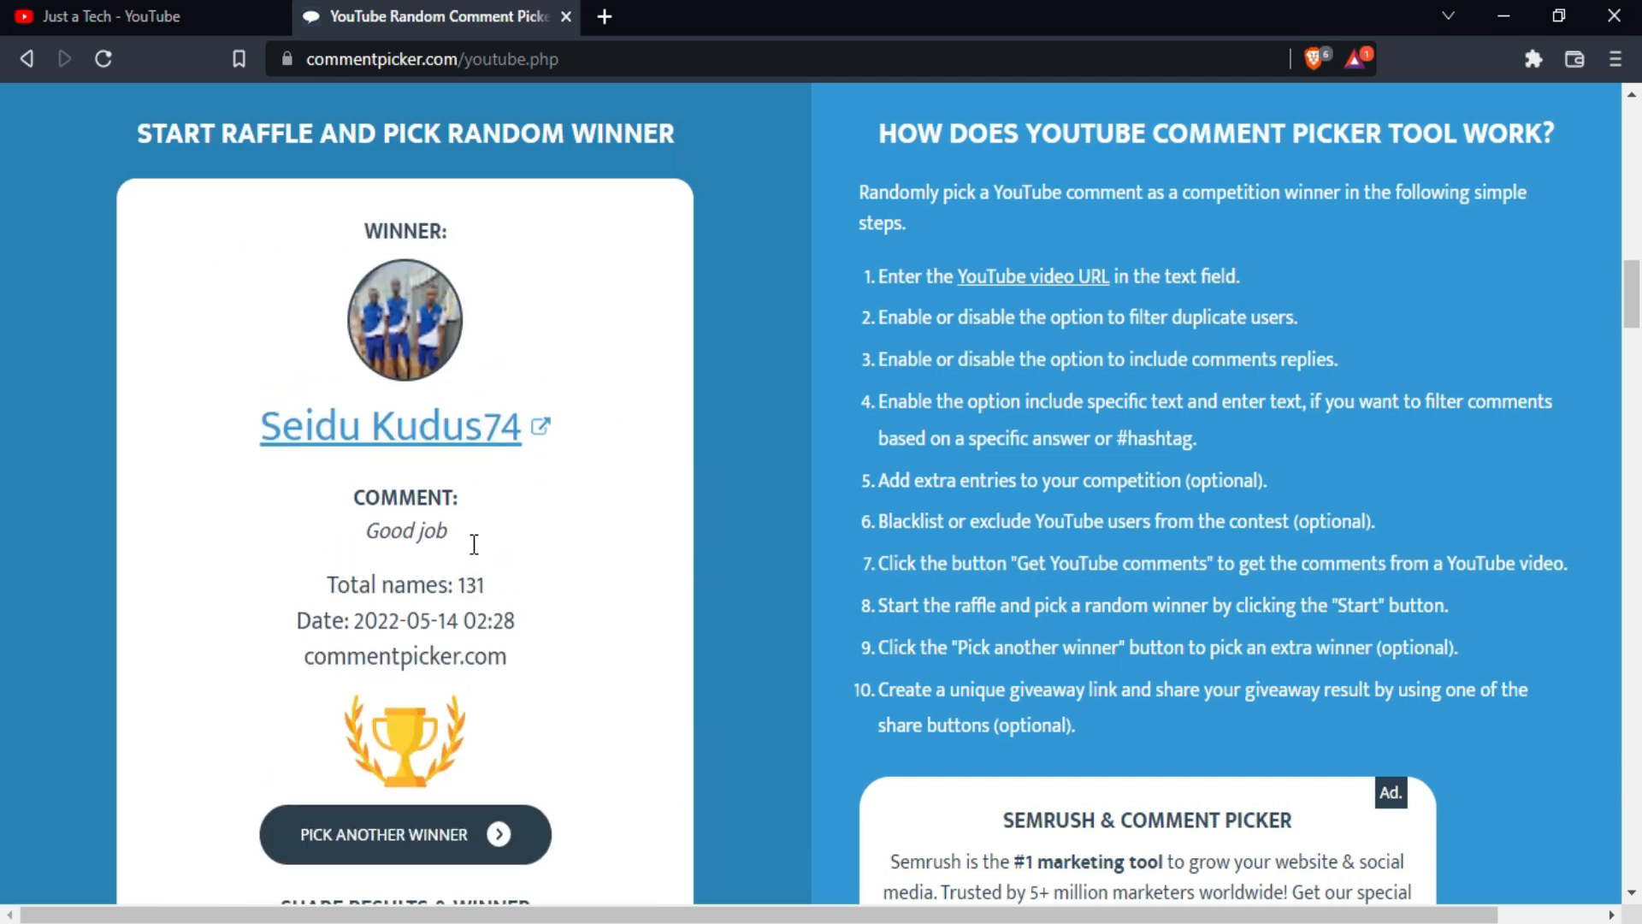
{"action": "left_click", "coordinate": [404, 834]}
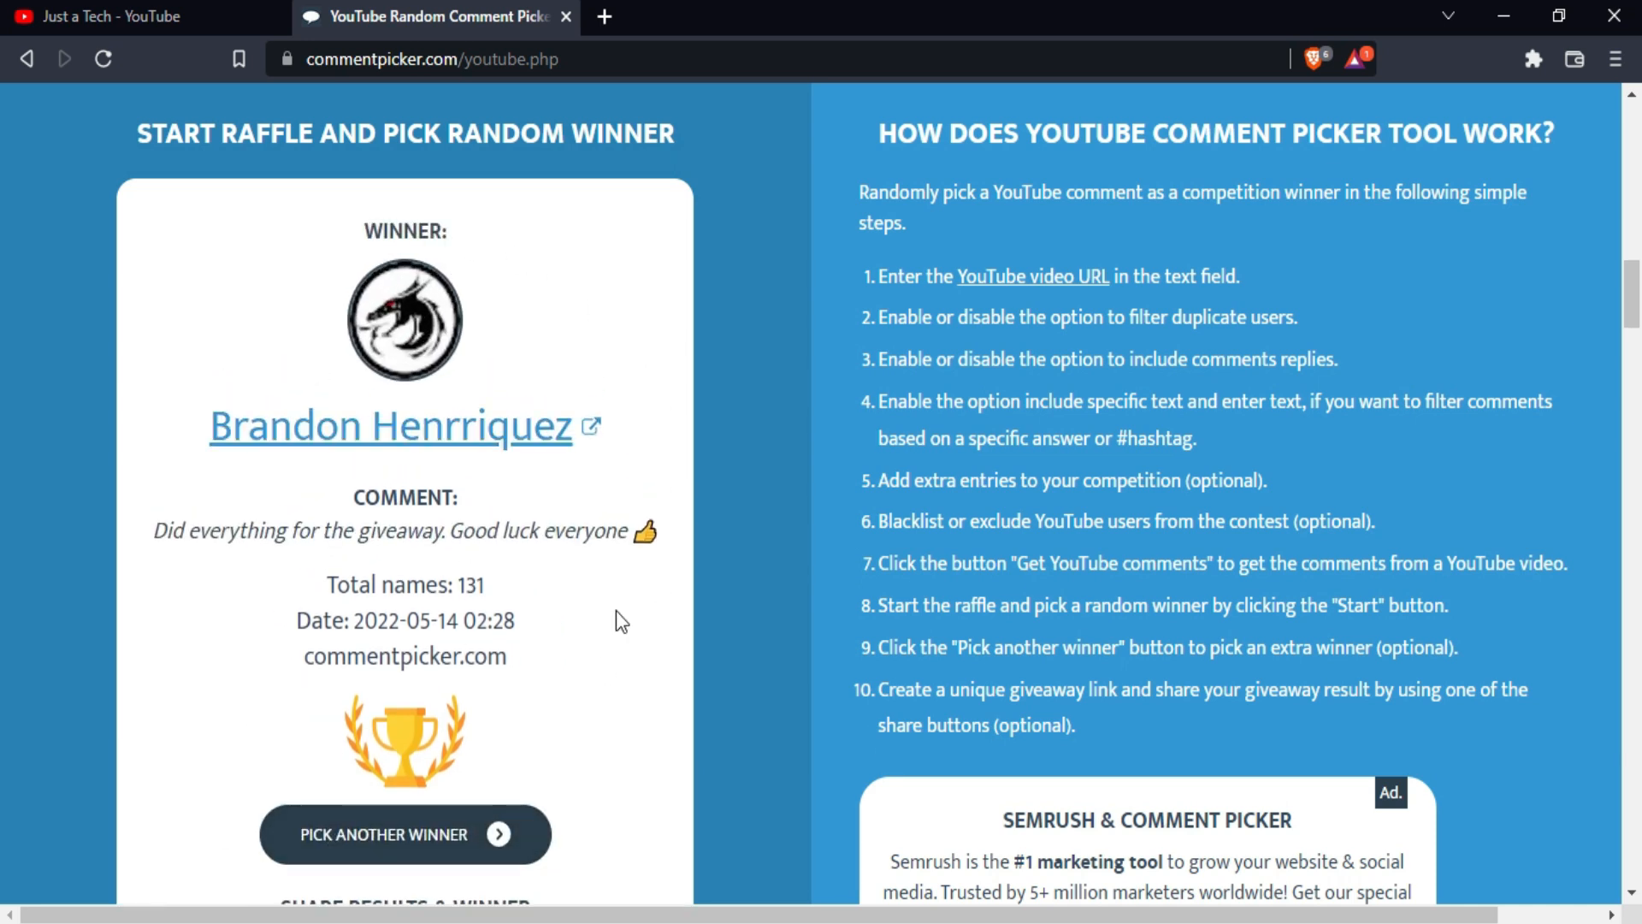
{"action": "left_click", "coordinate": [406, 834]}
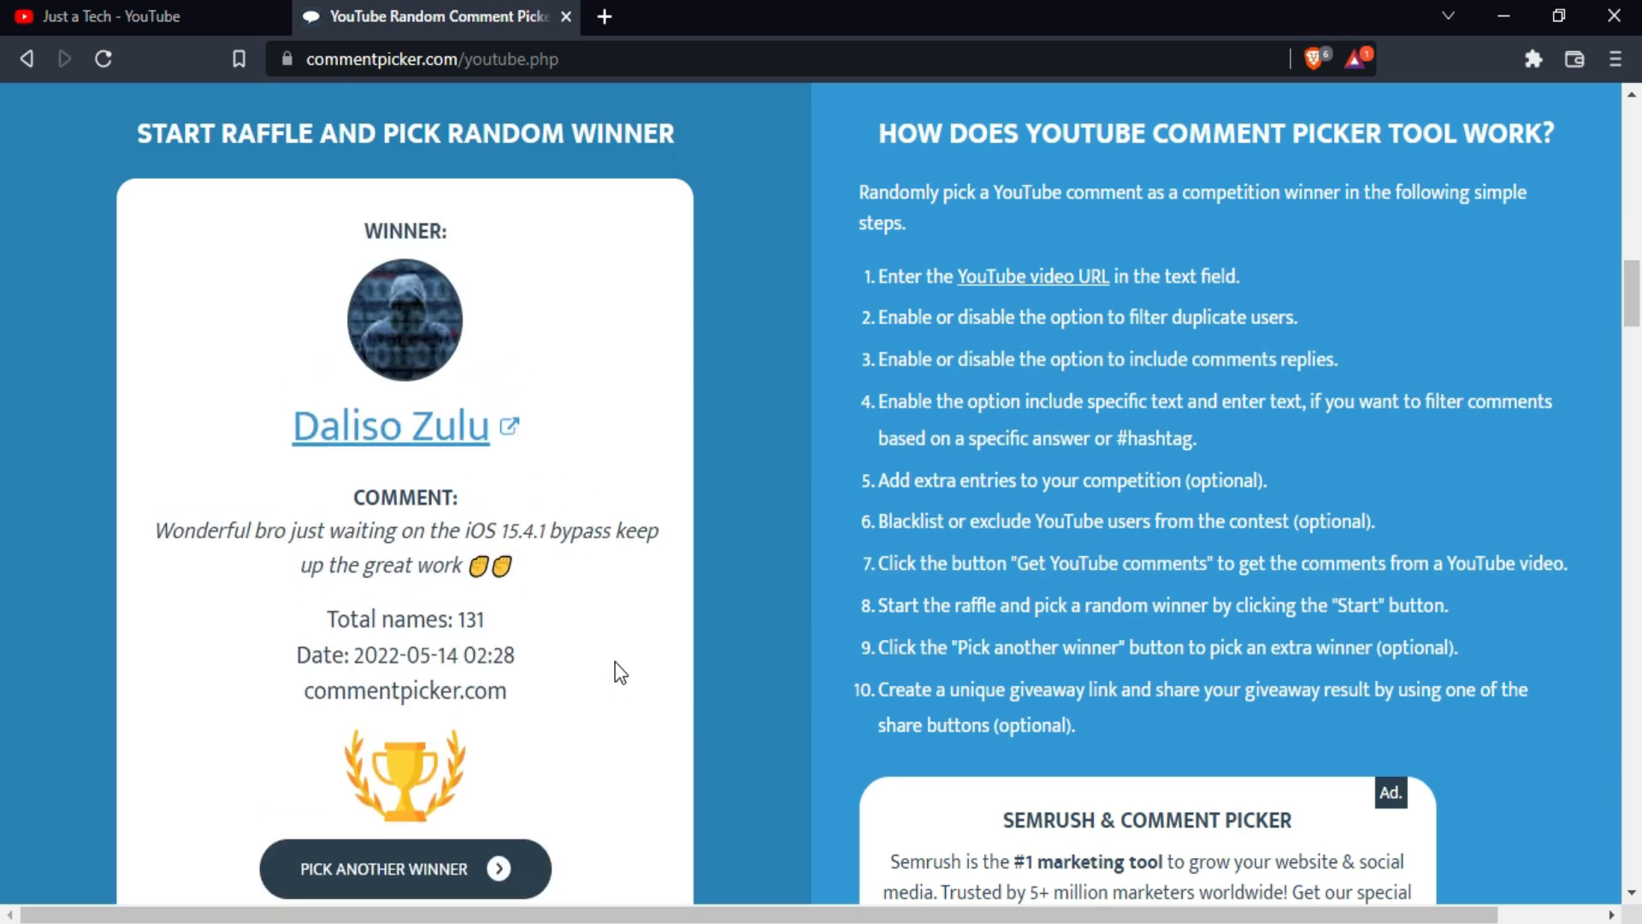
{"action": "mouse_move", "coordinate": [619, 489]}
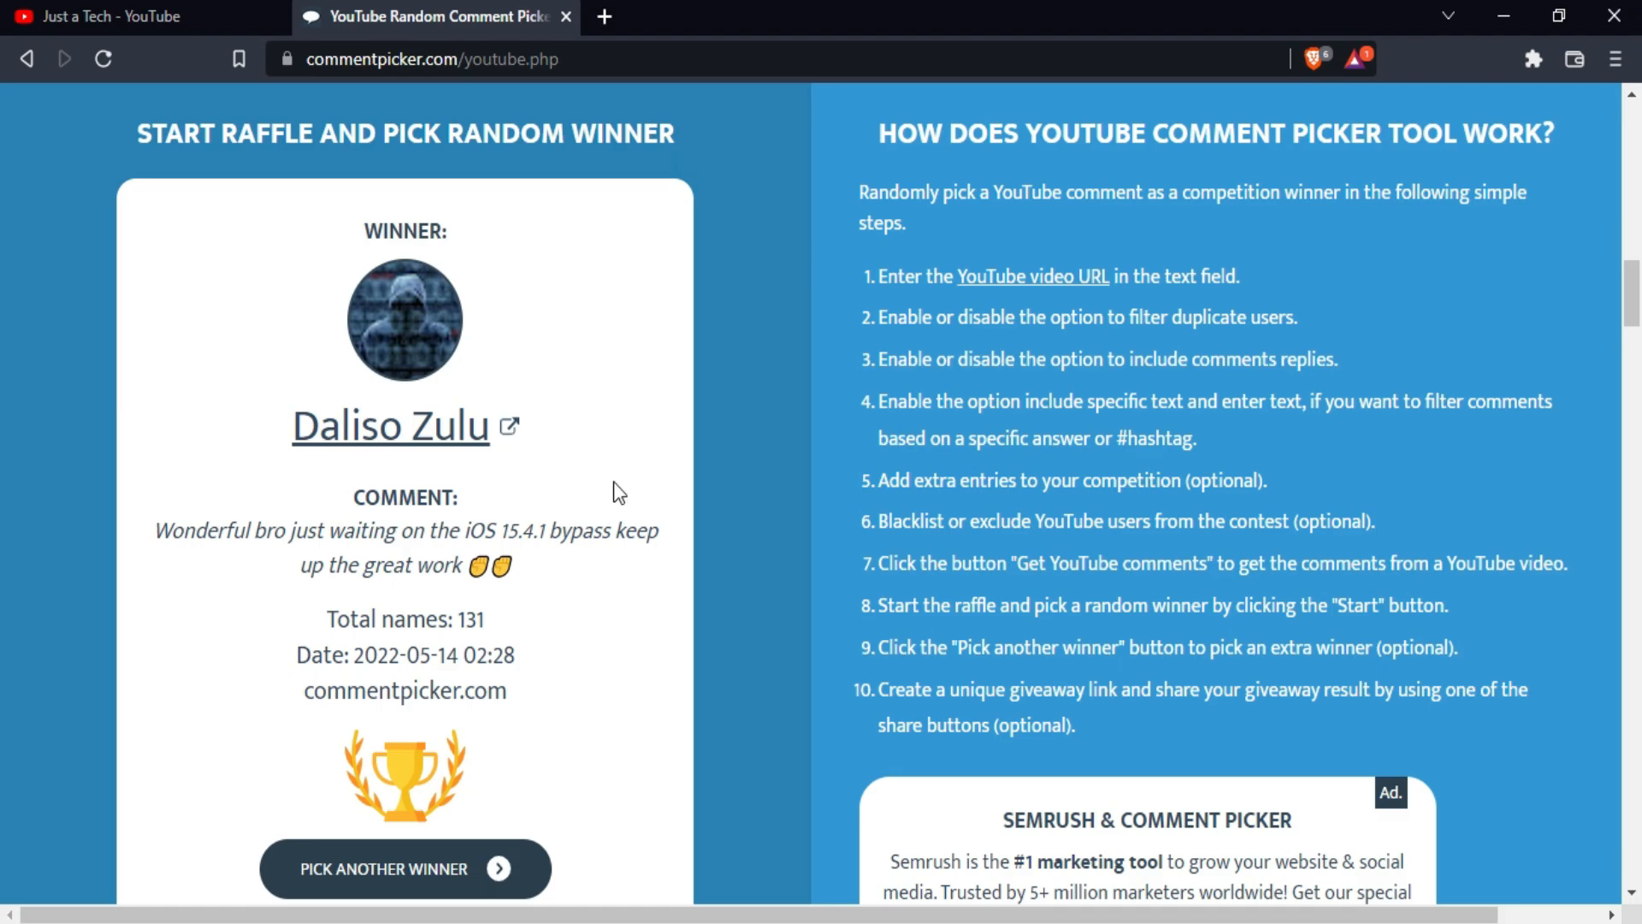
{"action": "left_click", "coordinate": [111, 15]}
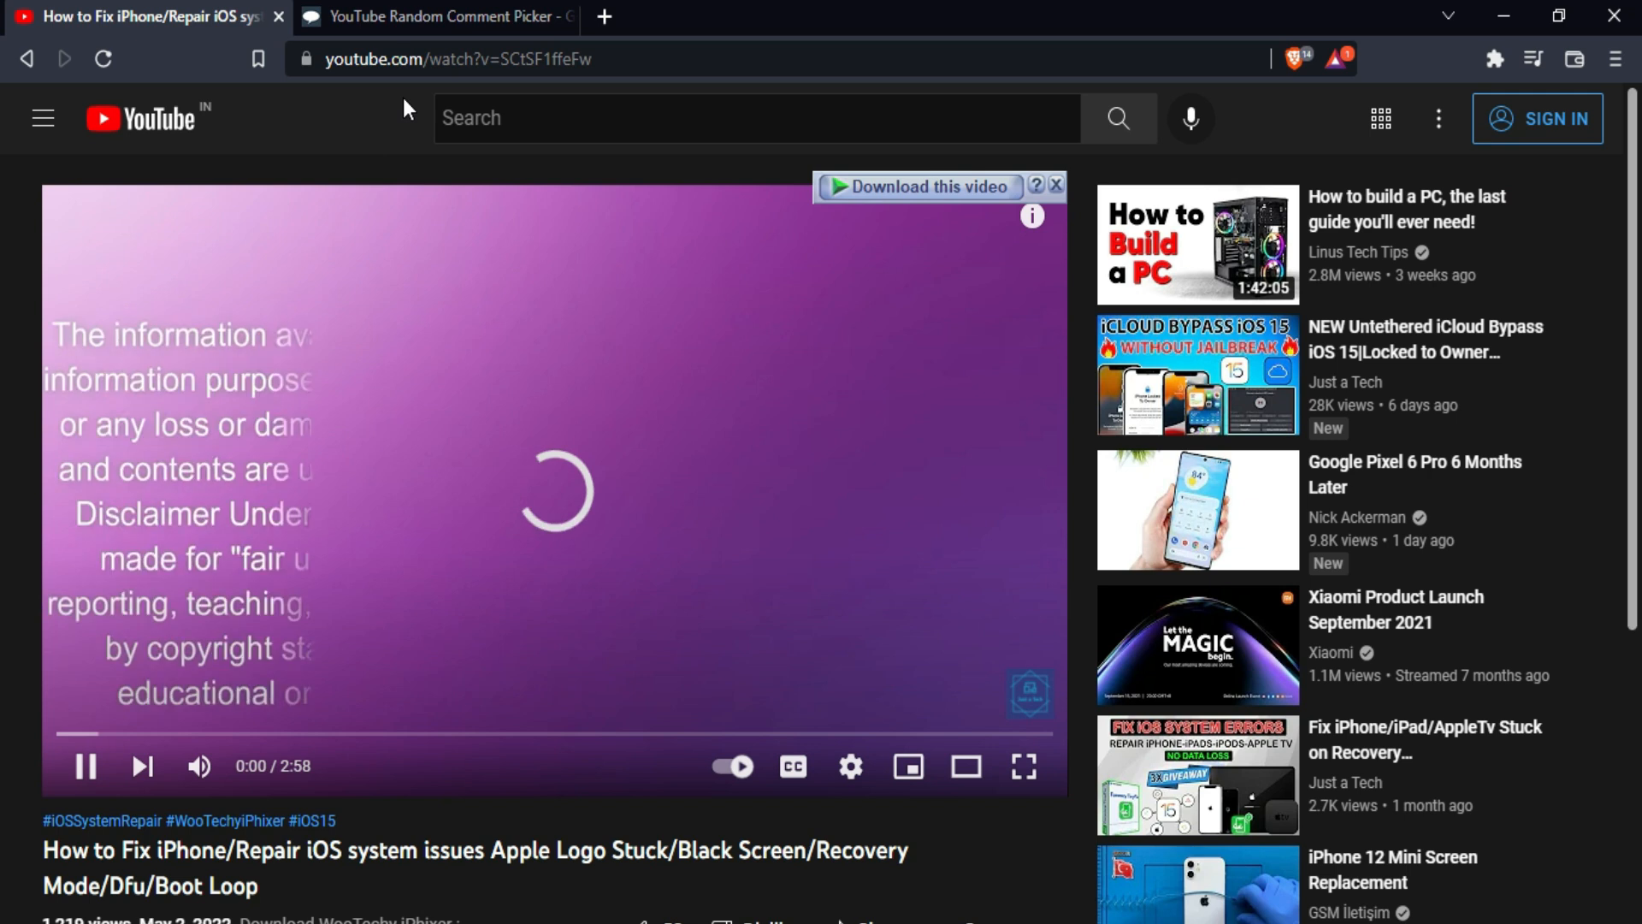
Copy the iOS system repair video's URL into Comment Picker and fetch its 39 comments.
{"action": "right_click", "coordinate": [422, 60]}
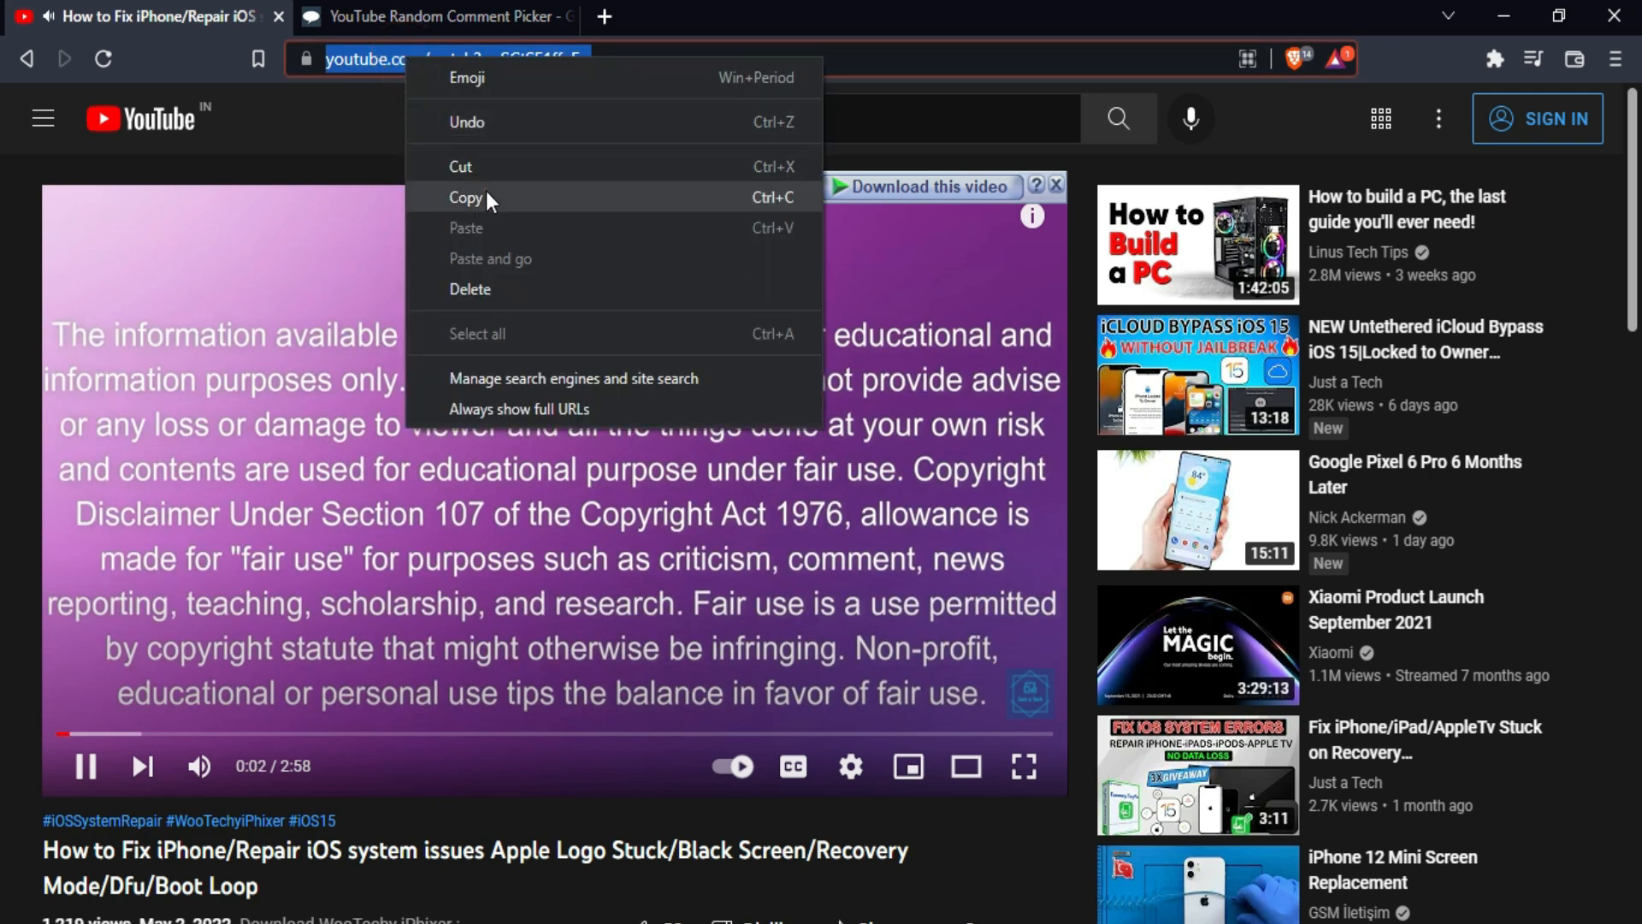
{"action": "left_click", "coordinate": [401, 34]}
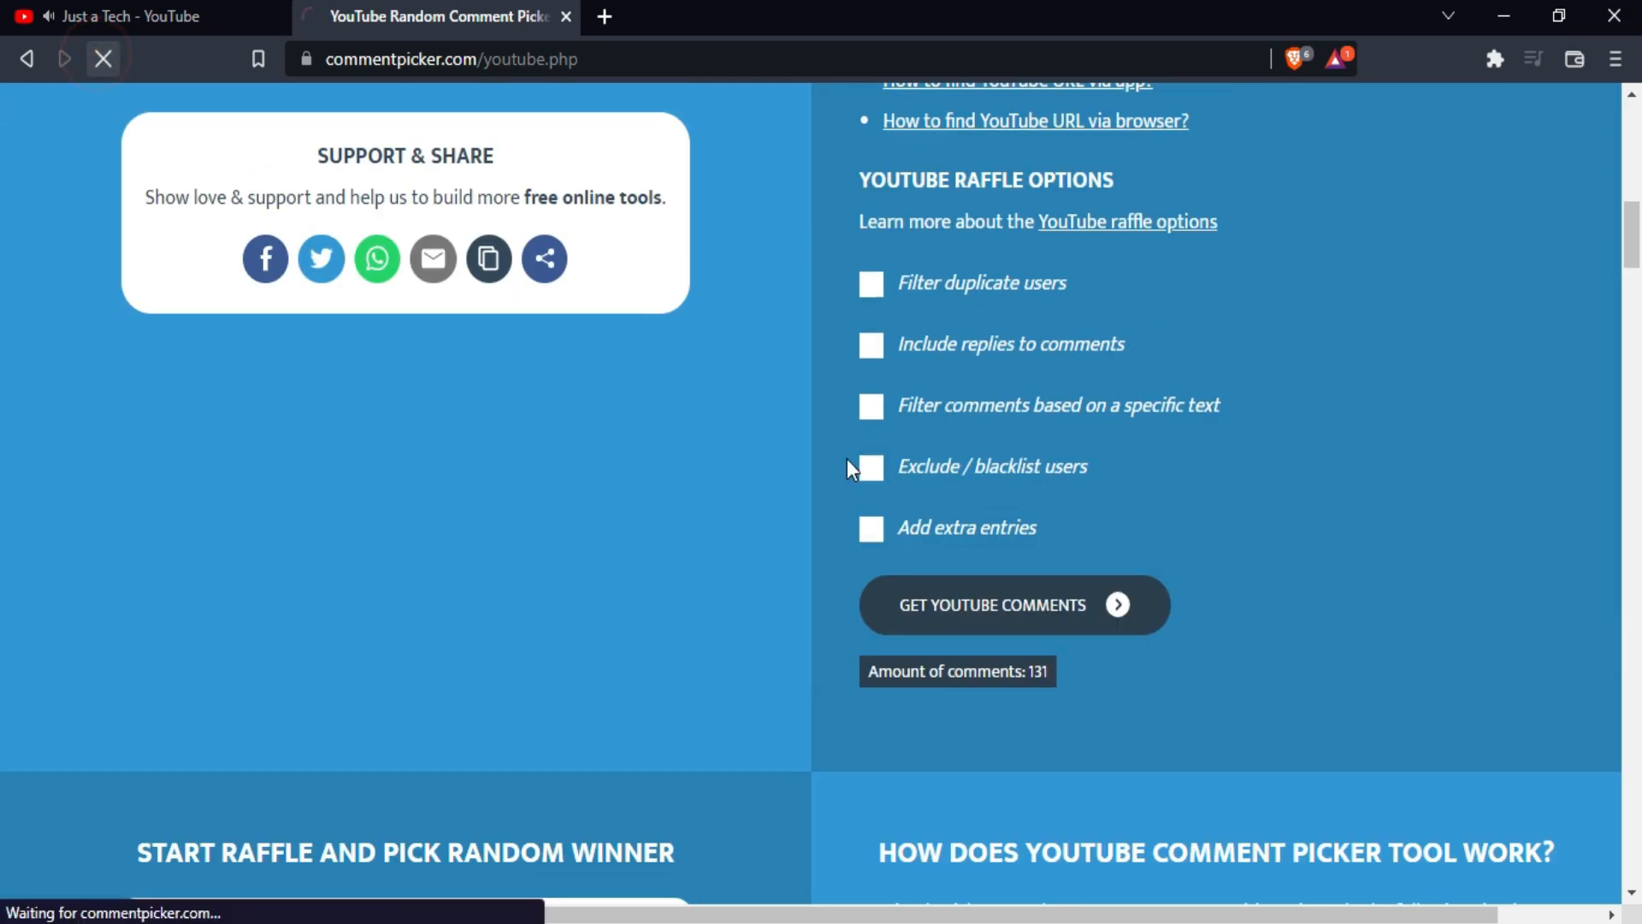
{"action": "right_click", "coordinate": [912, 439]}
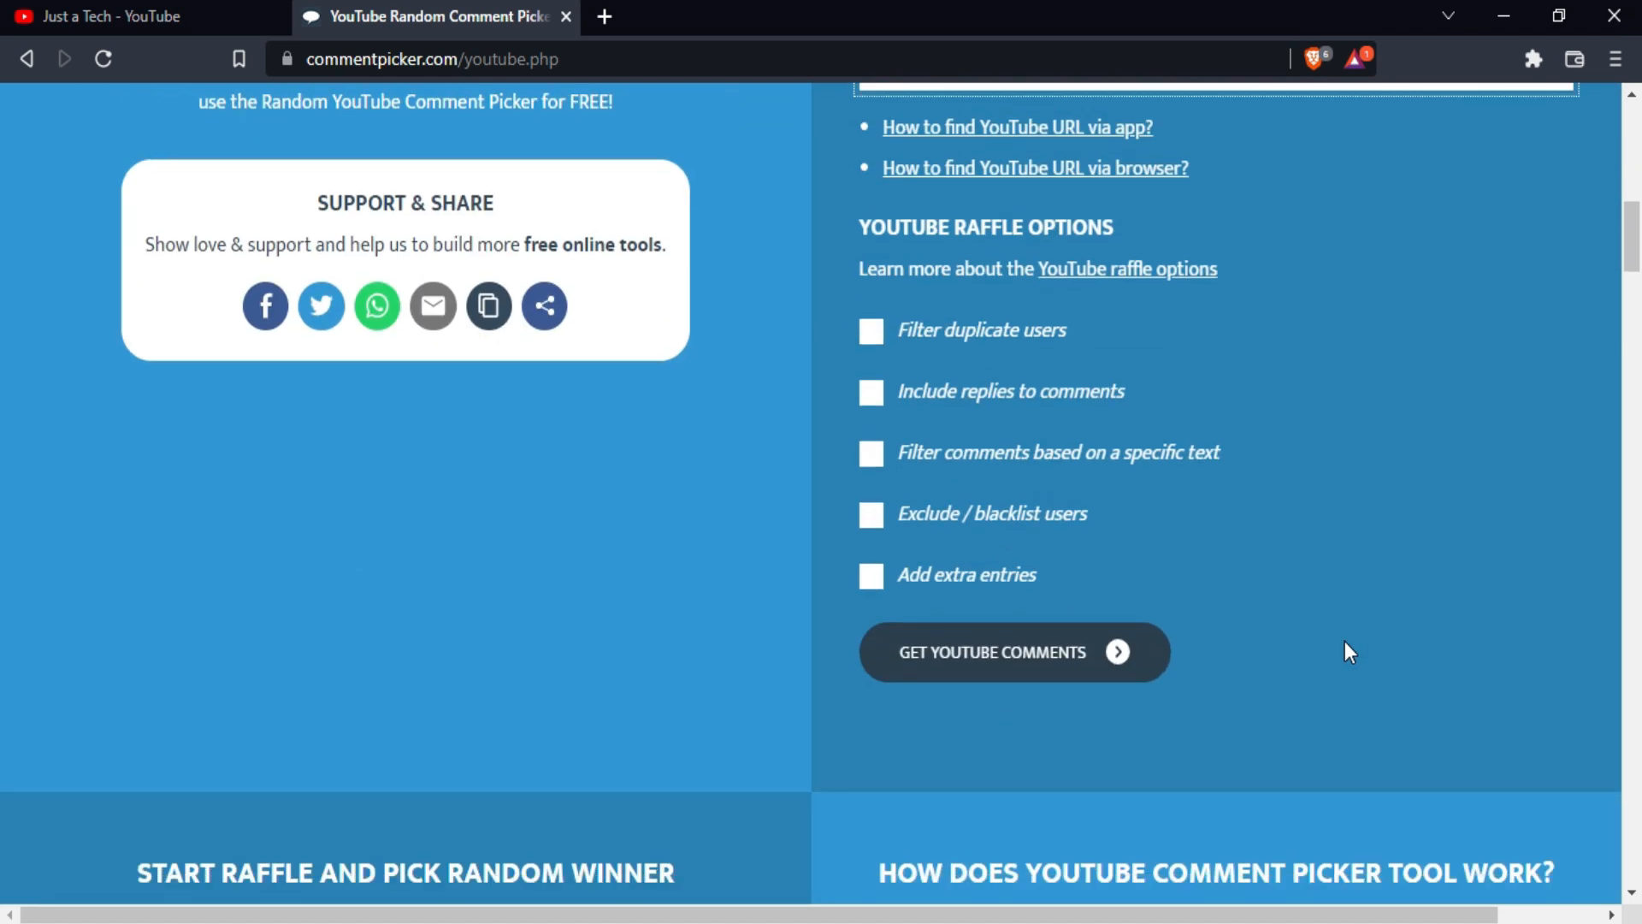
{"action": "left_click", "coordinate": [1014, 653]}
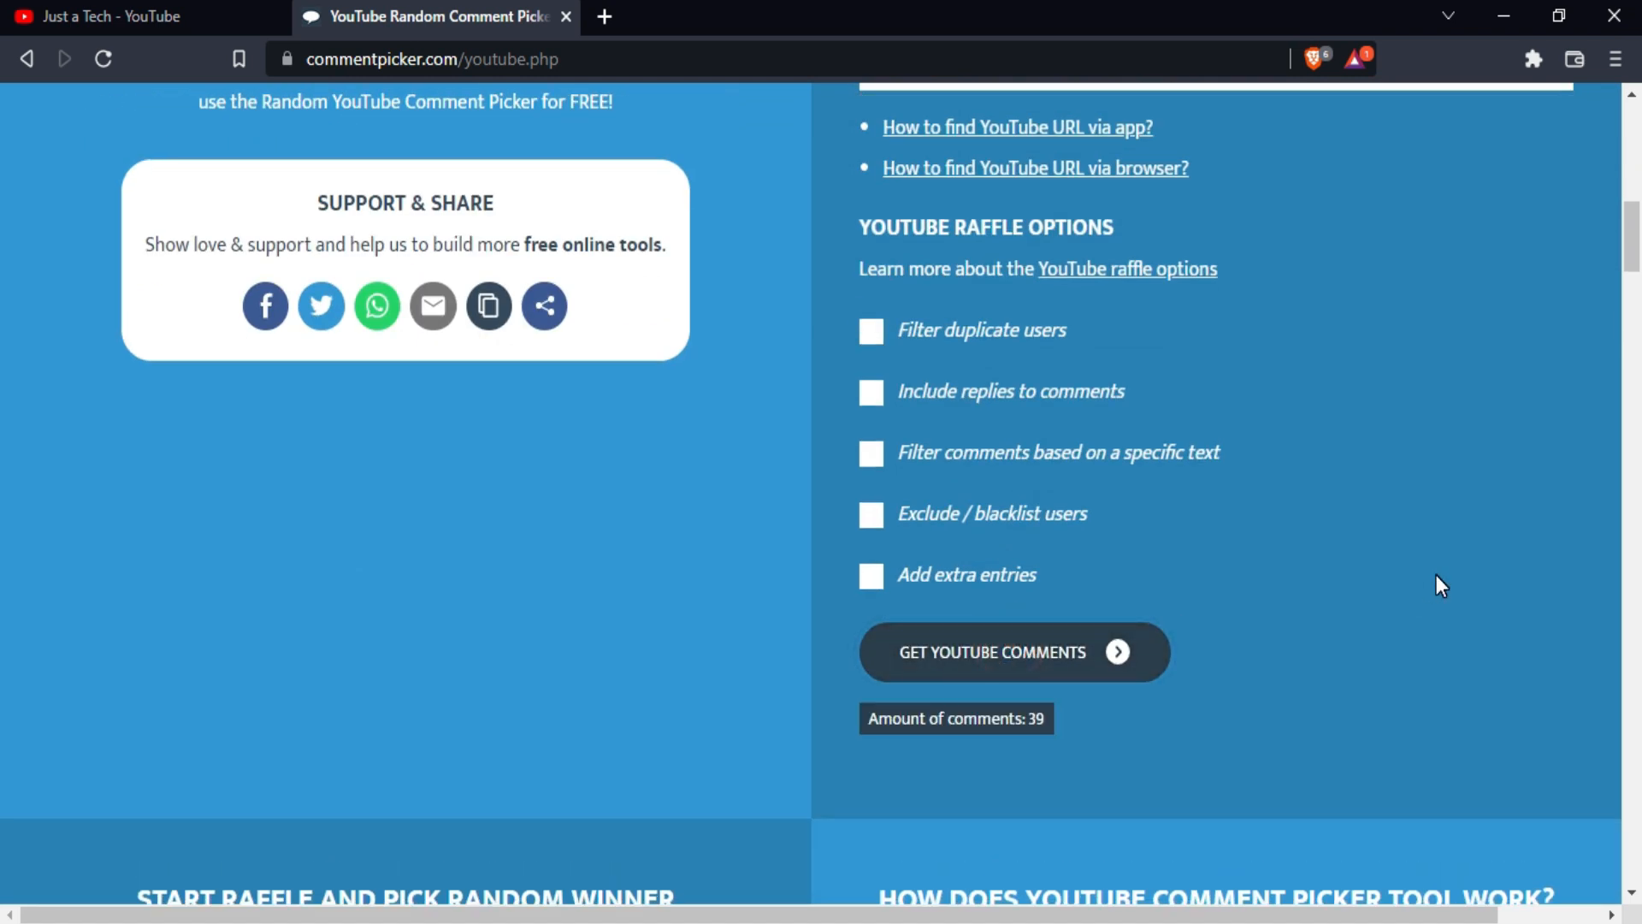
Start the raffle and draw two random winners.
{"action": "scroll", "scroll_direction": "down", "scroll_amount": 3}
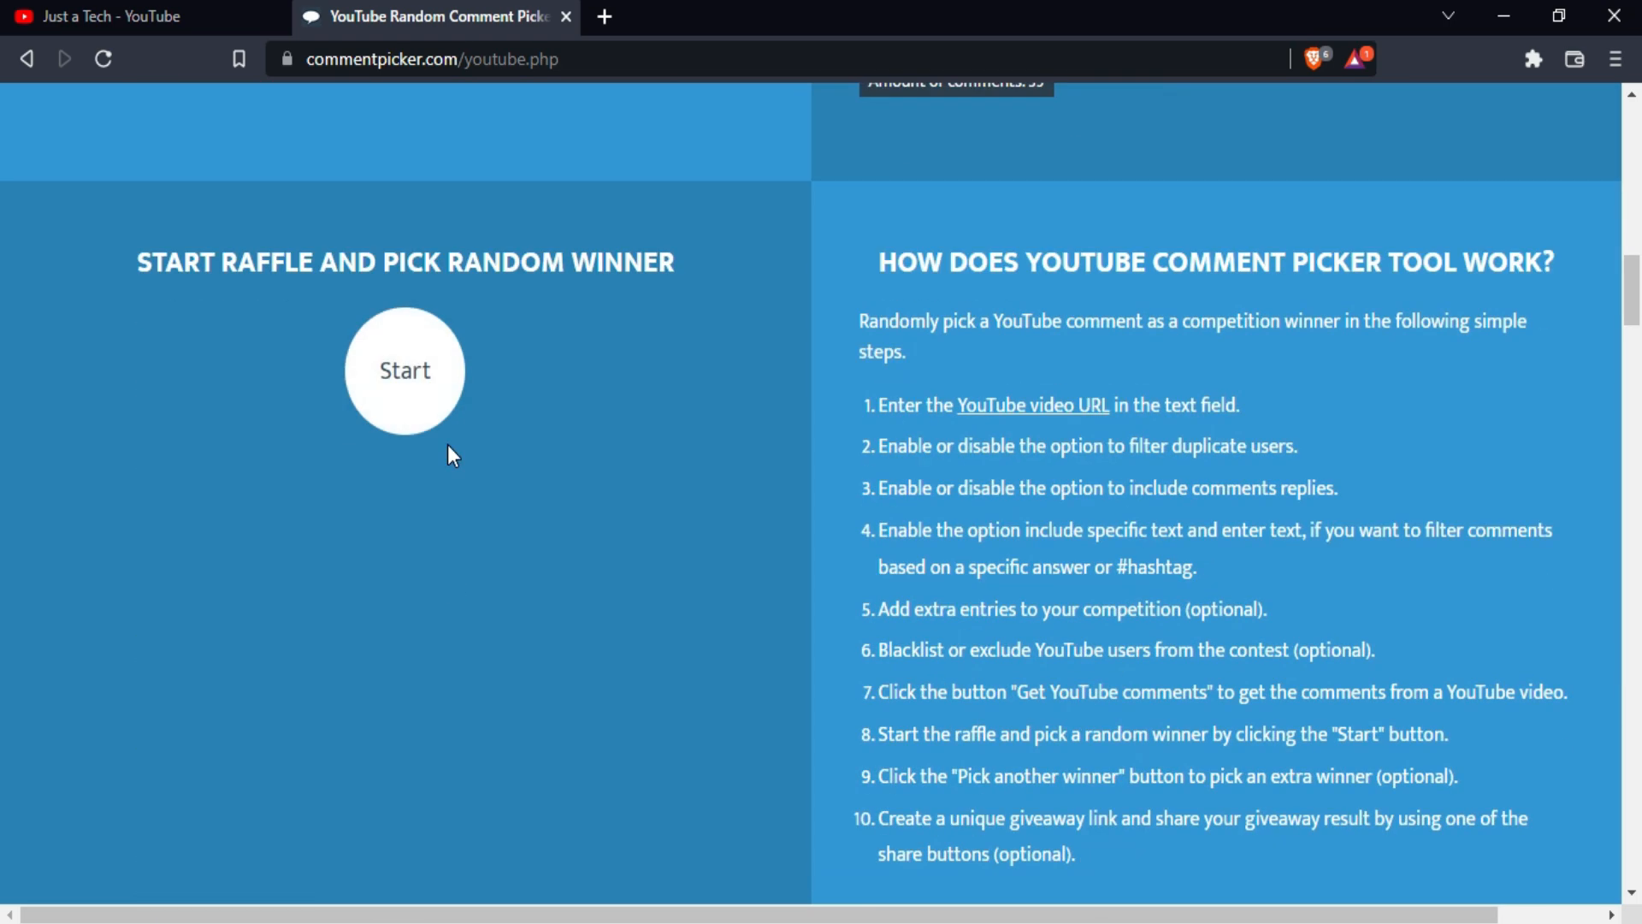
{"action": "left_click", "coordinate": [404, 371]}
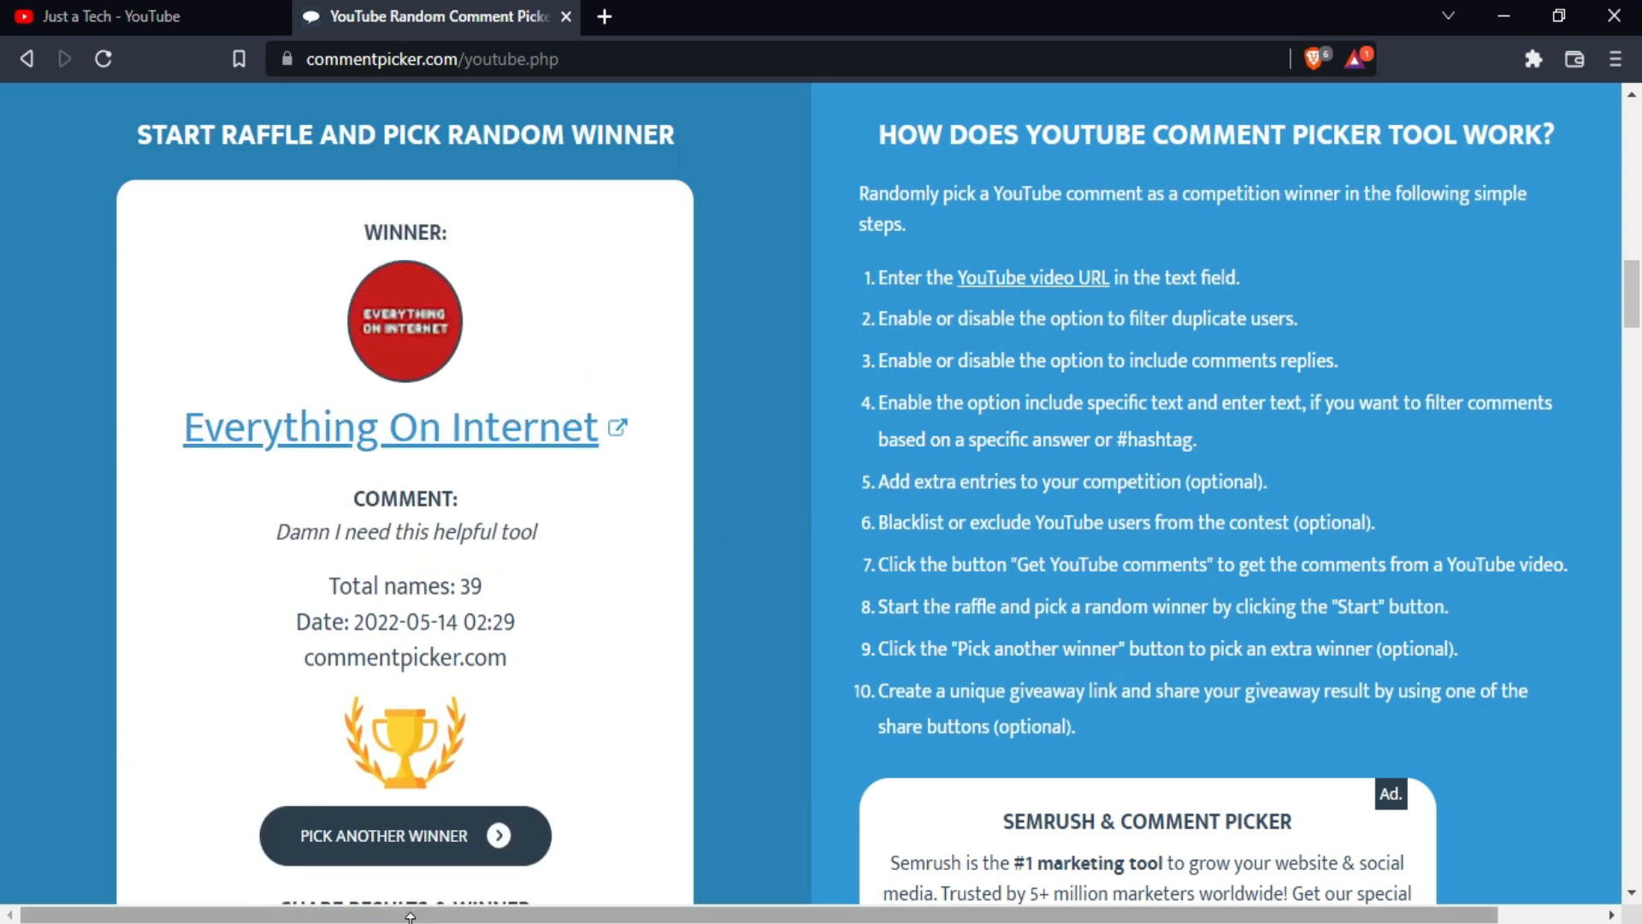
{"action": "left_click", "coordinate": [404, 836]}
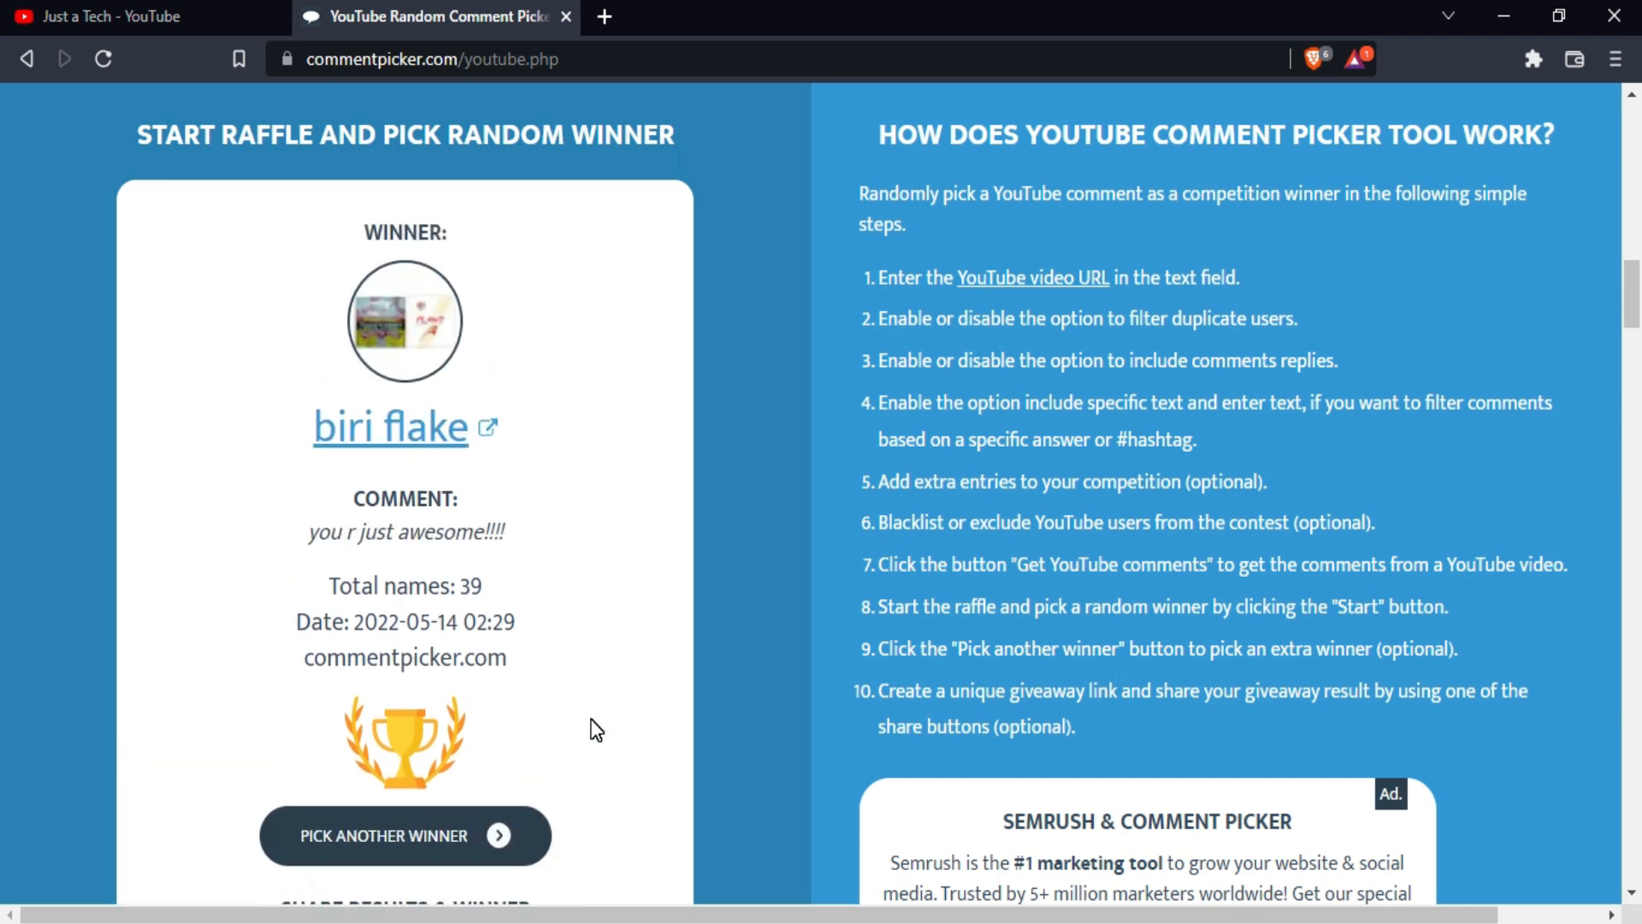
{"action": "mouse_move", "coordinate": [587, 666]}
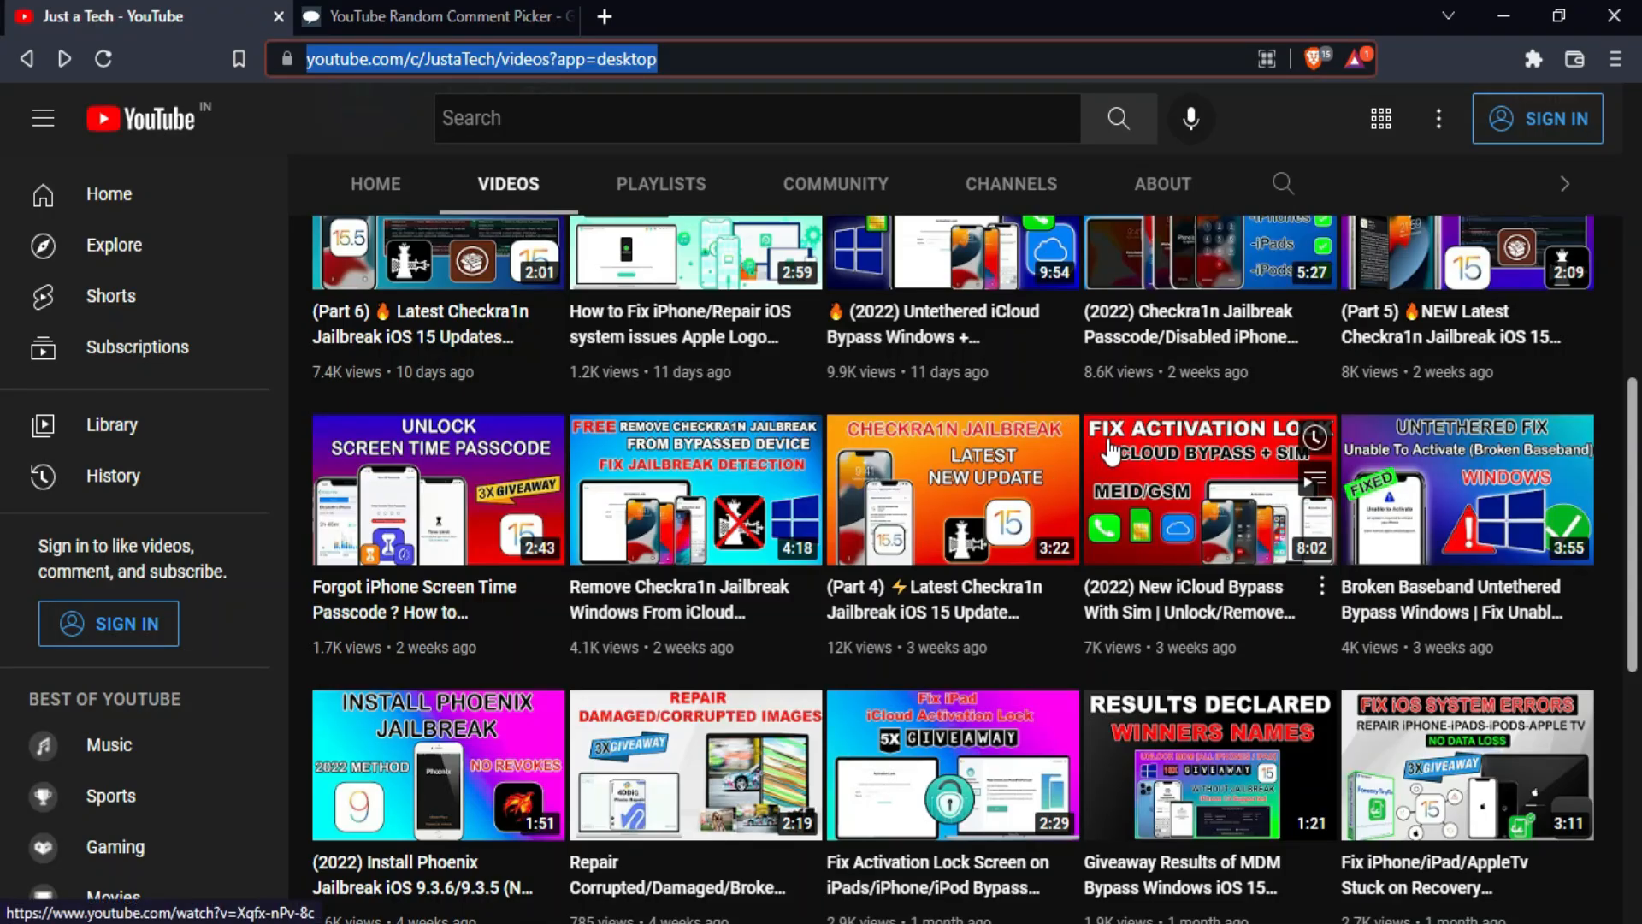
Reset Comment Picker and fetch the Screen Time passcode video's 42 comments.
{"action": "left_click", "coordinate": [438, 513]}
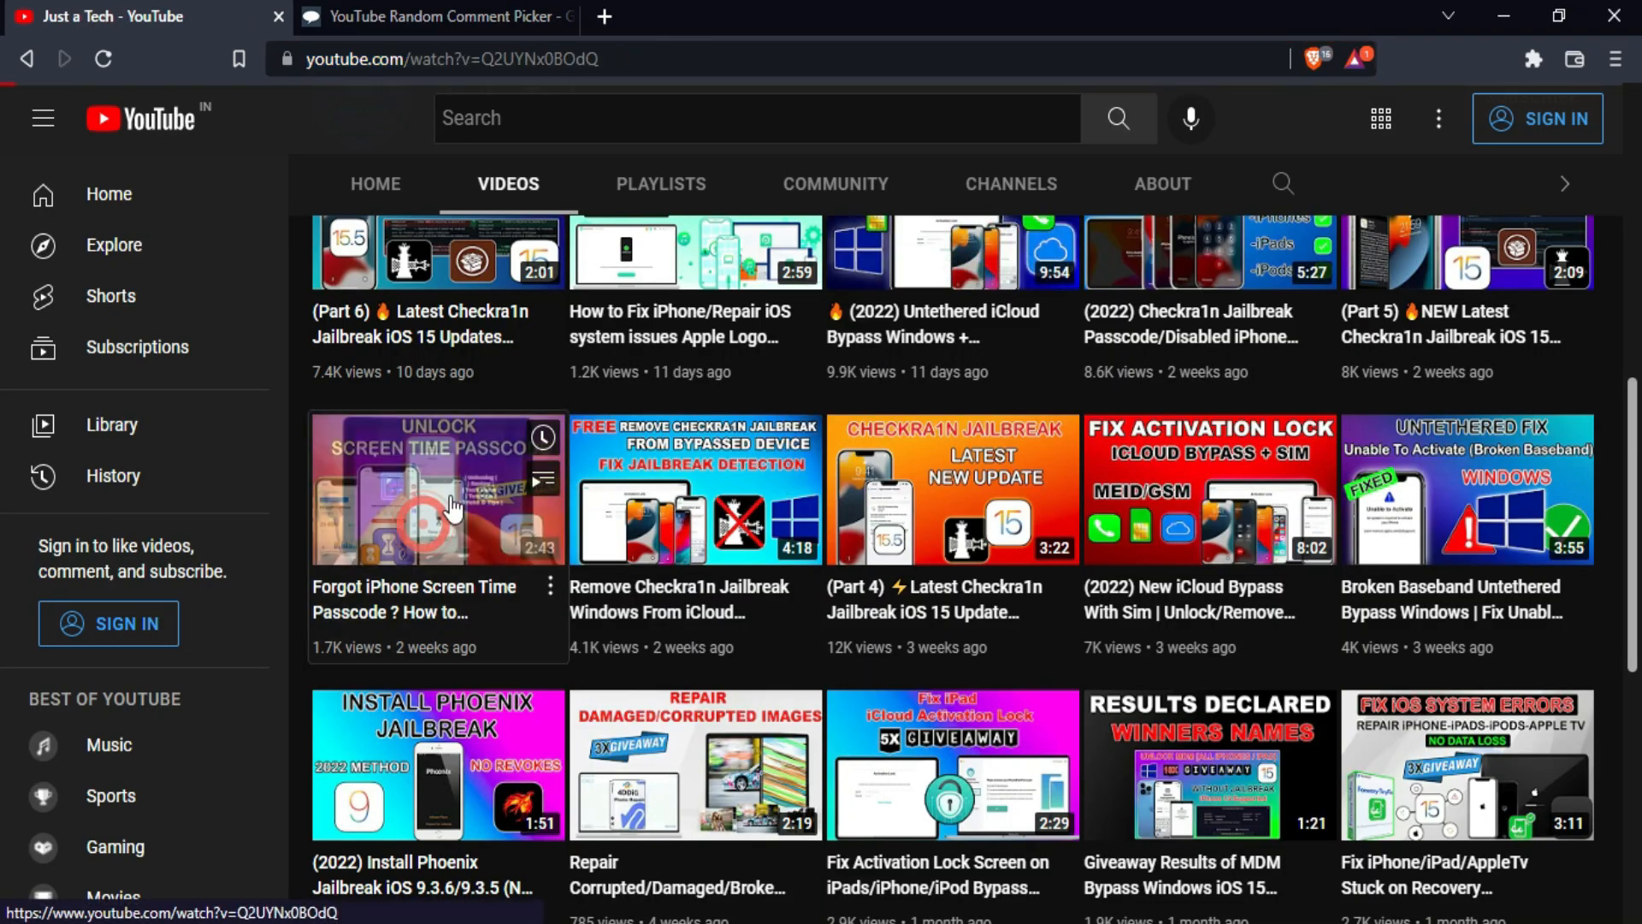
{"action": "left_click", "coordinate": [439, 505]}
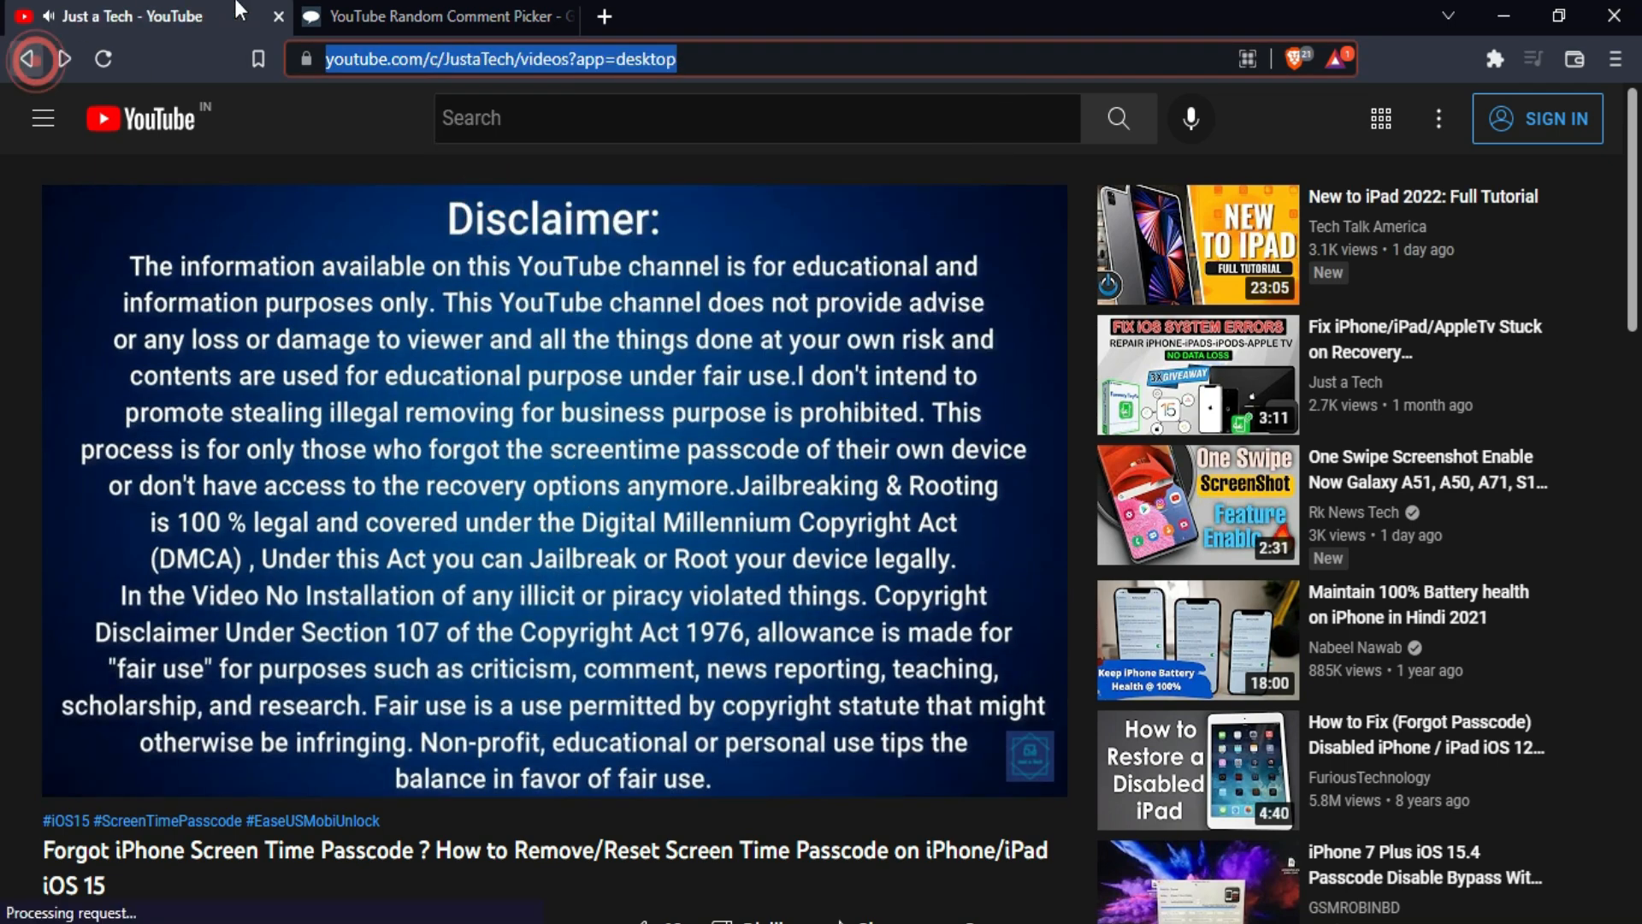
{"action": "left_click", "coordinate": [437, 17]}
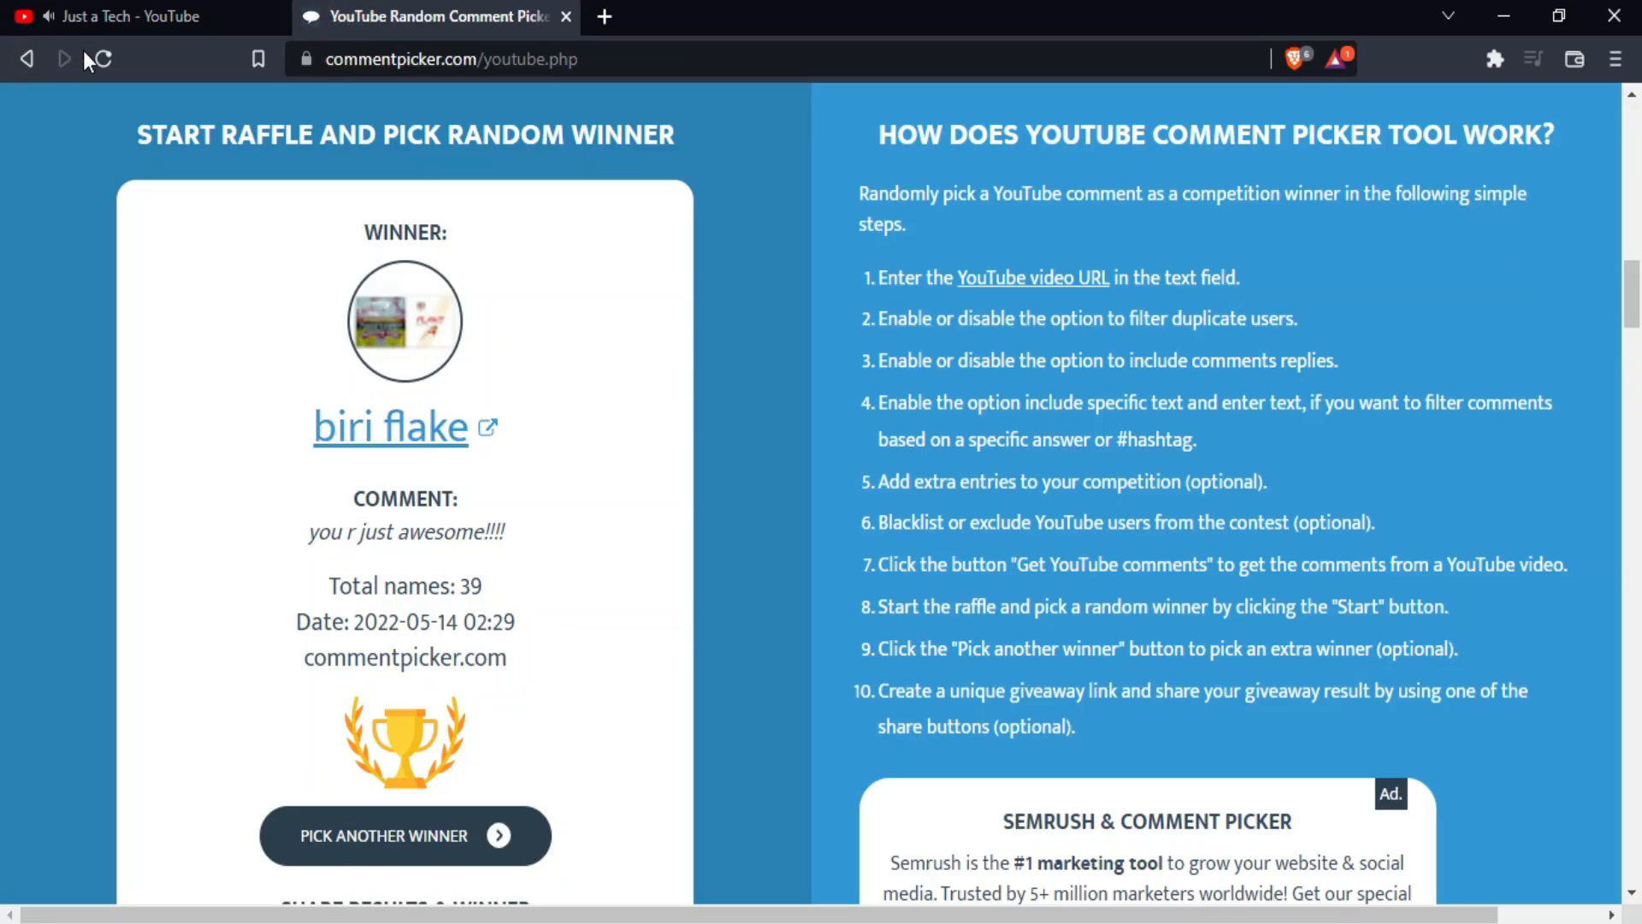
{"action": "left_click", "coordinate": [102, 59]}
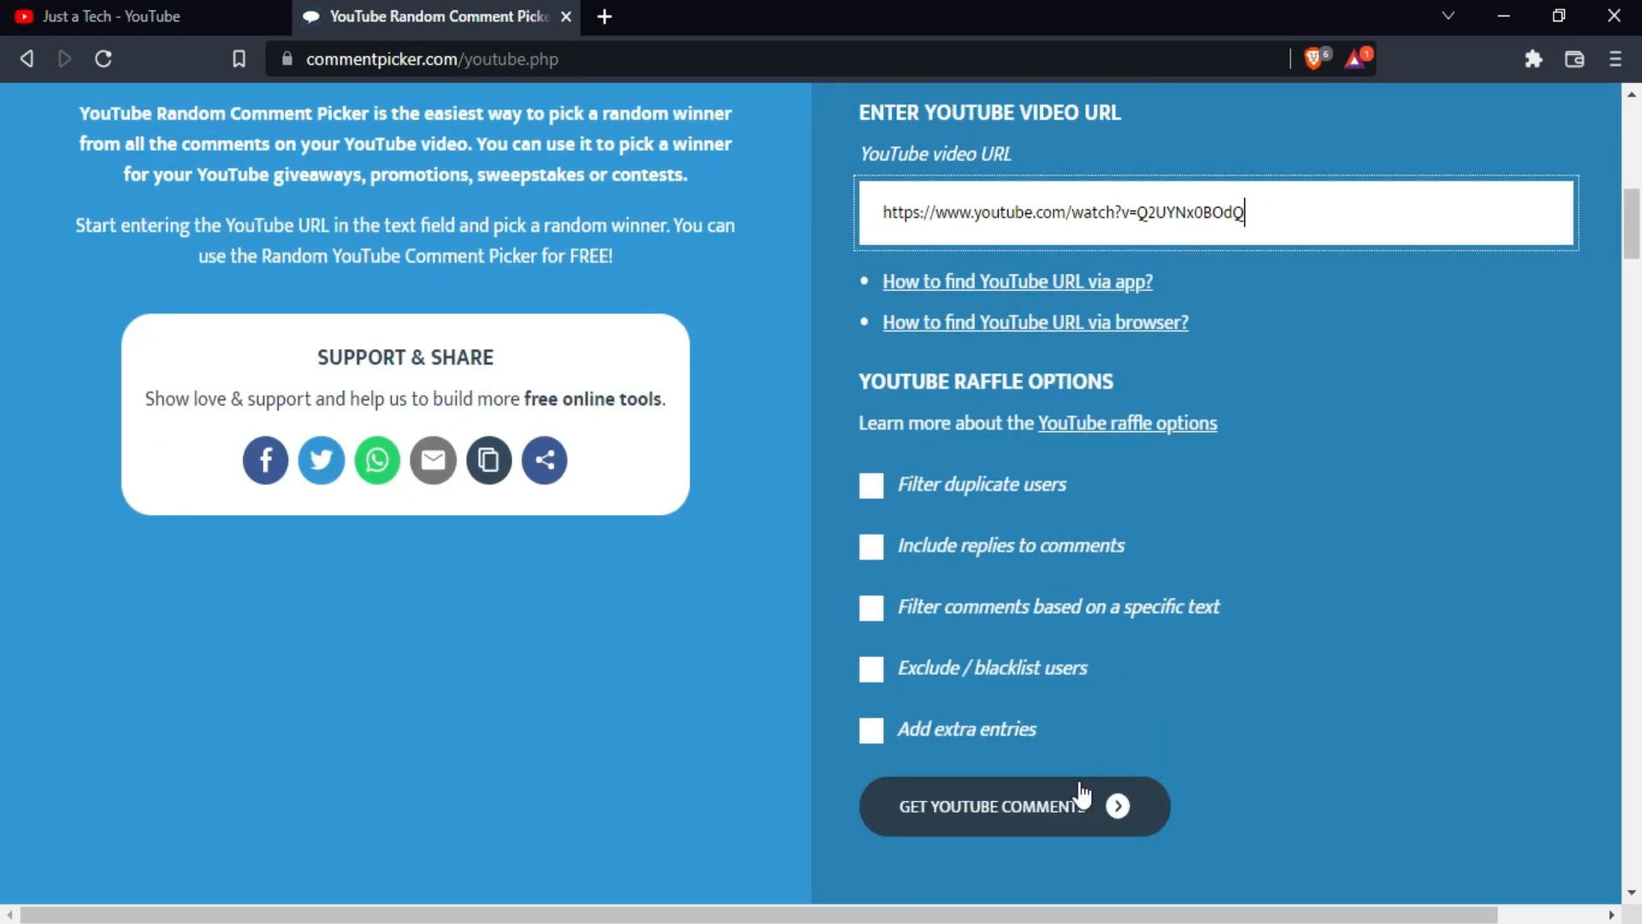
{"action": "left_click", "coordinate": [1016, 806]}
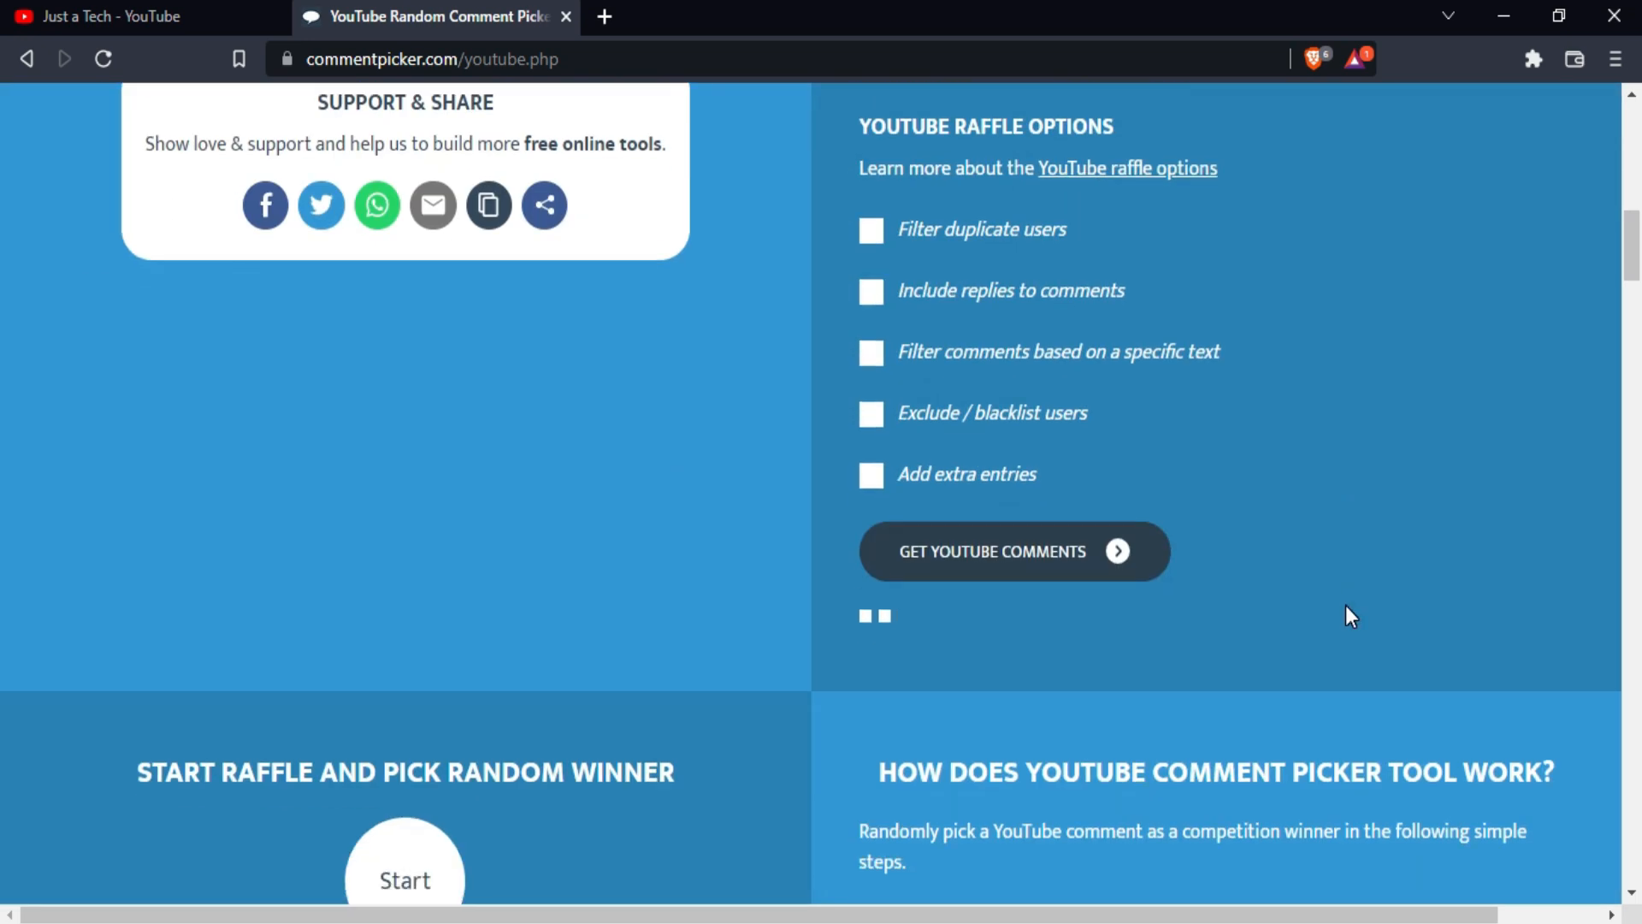
Start the raffle and draw several random winners from the 42 comments.
{"action": "scroll", "scroll_direction": "down", "scroll_amount": 3}
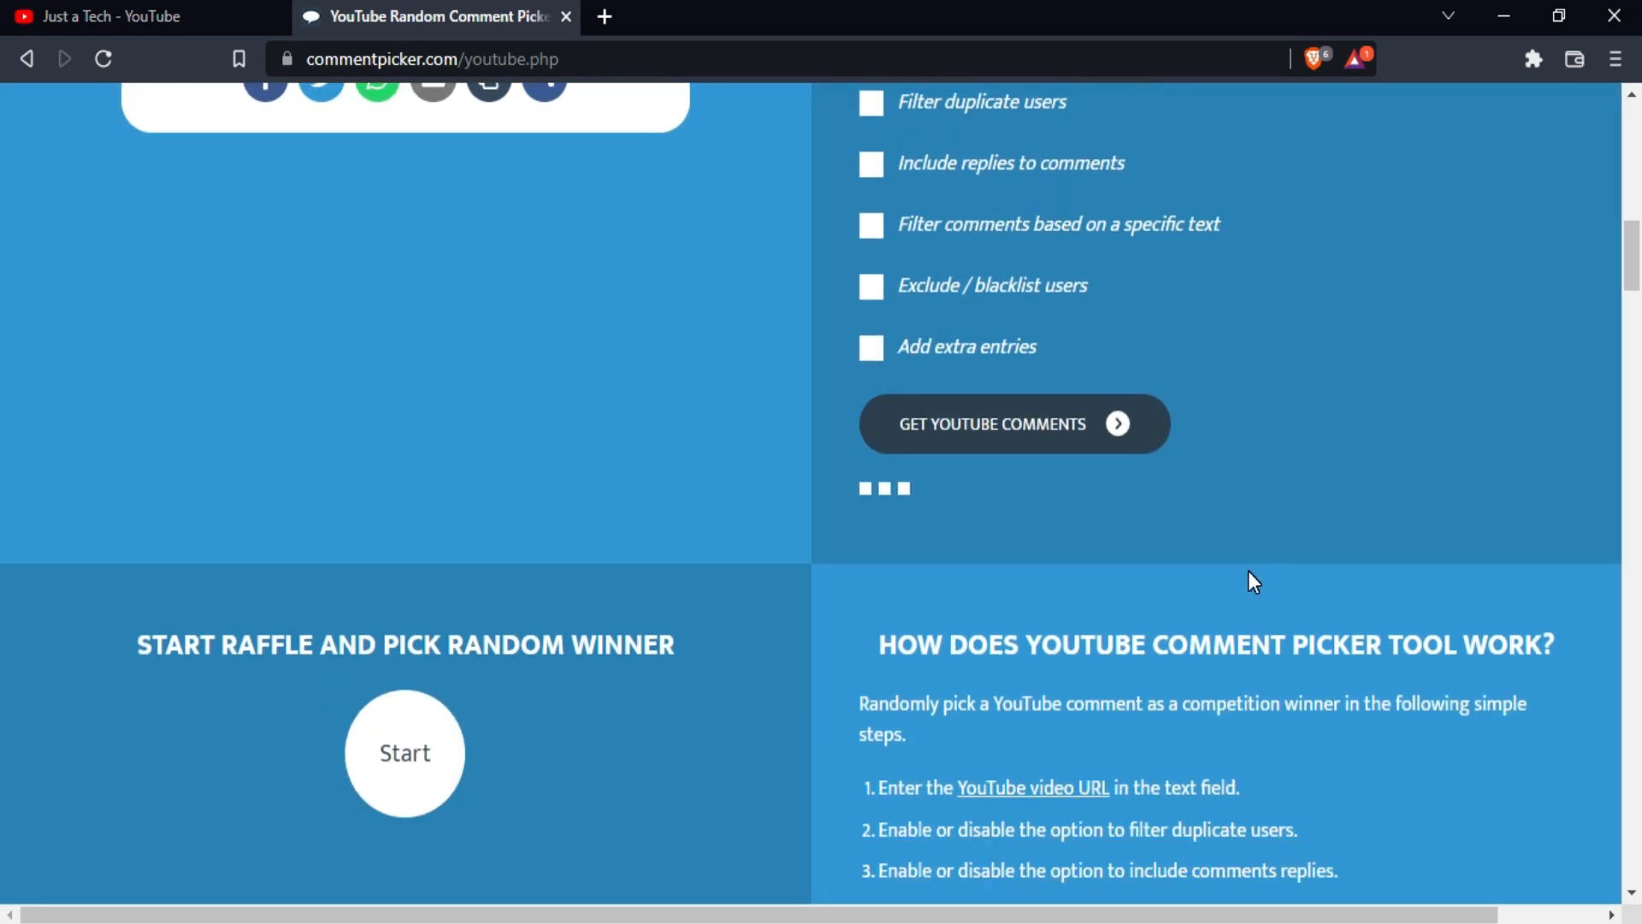
{"action": "left_click", "coordinate": [403, 753]}
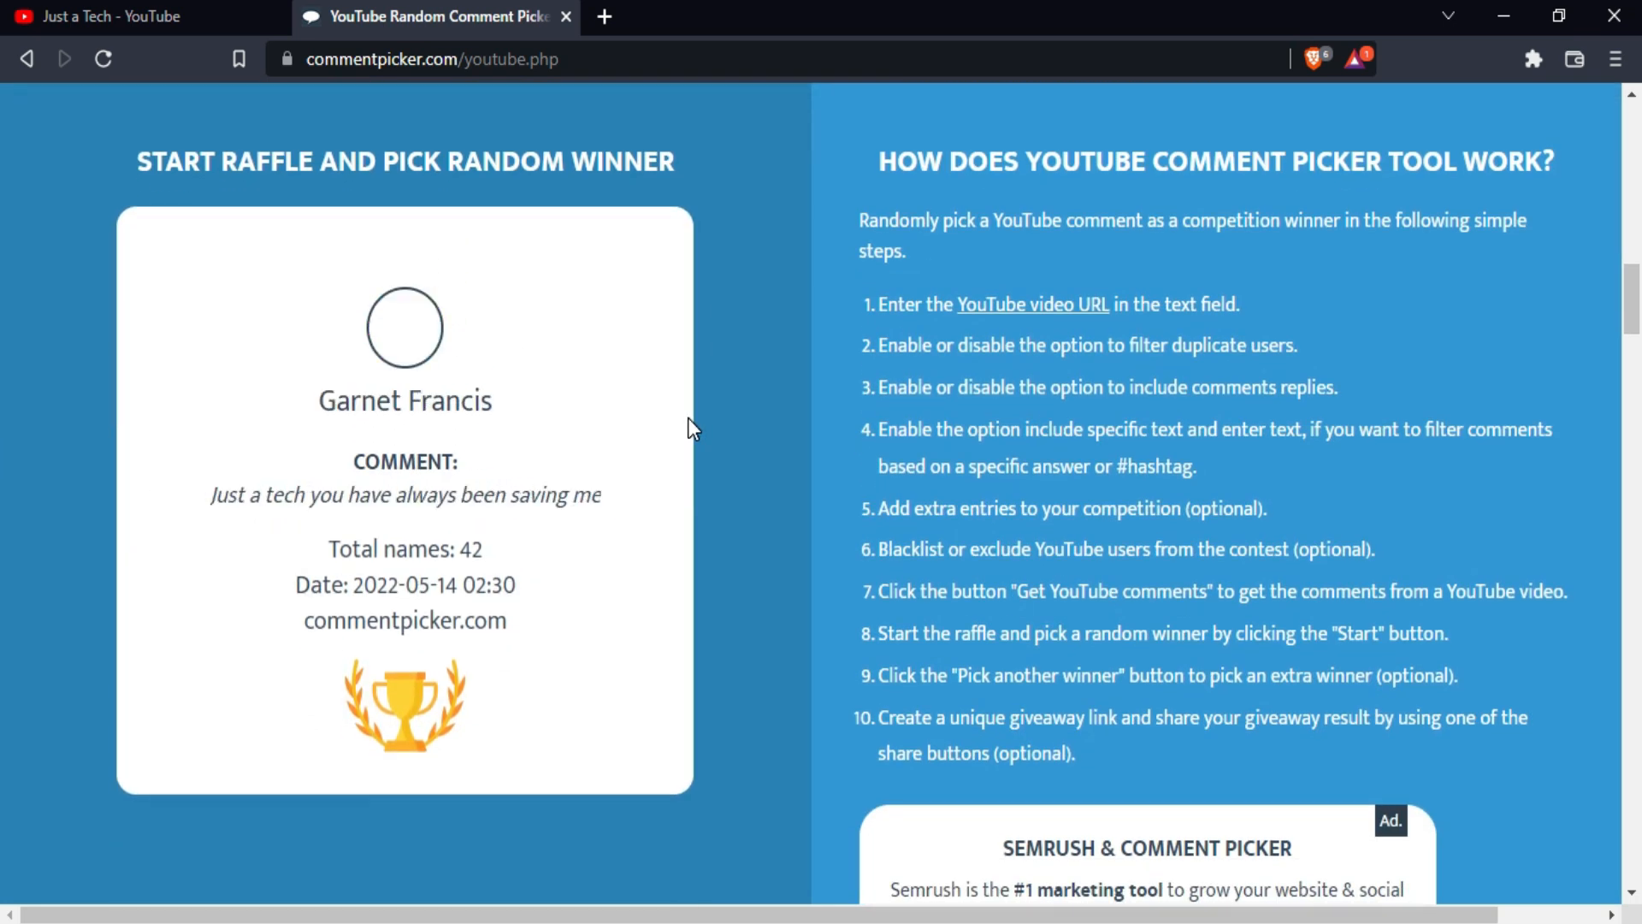
{"action": "left_click", "coordinate": [404, 862]}
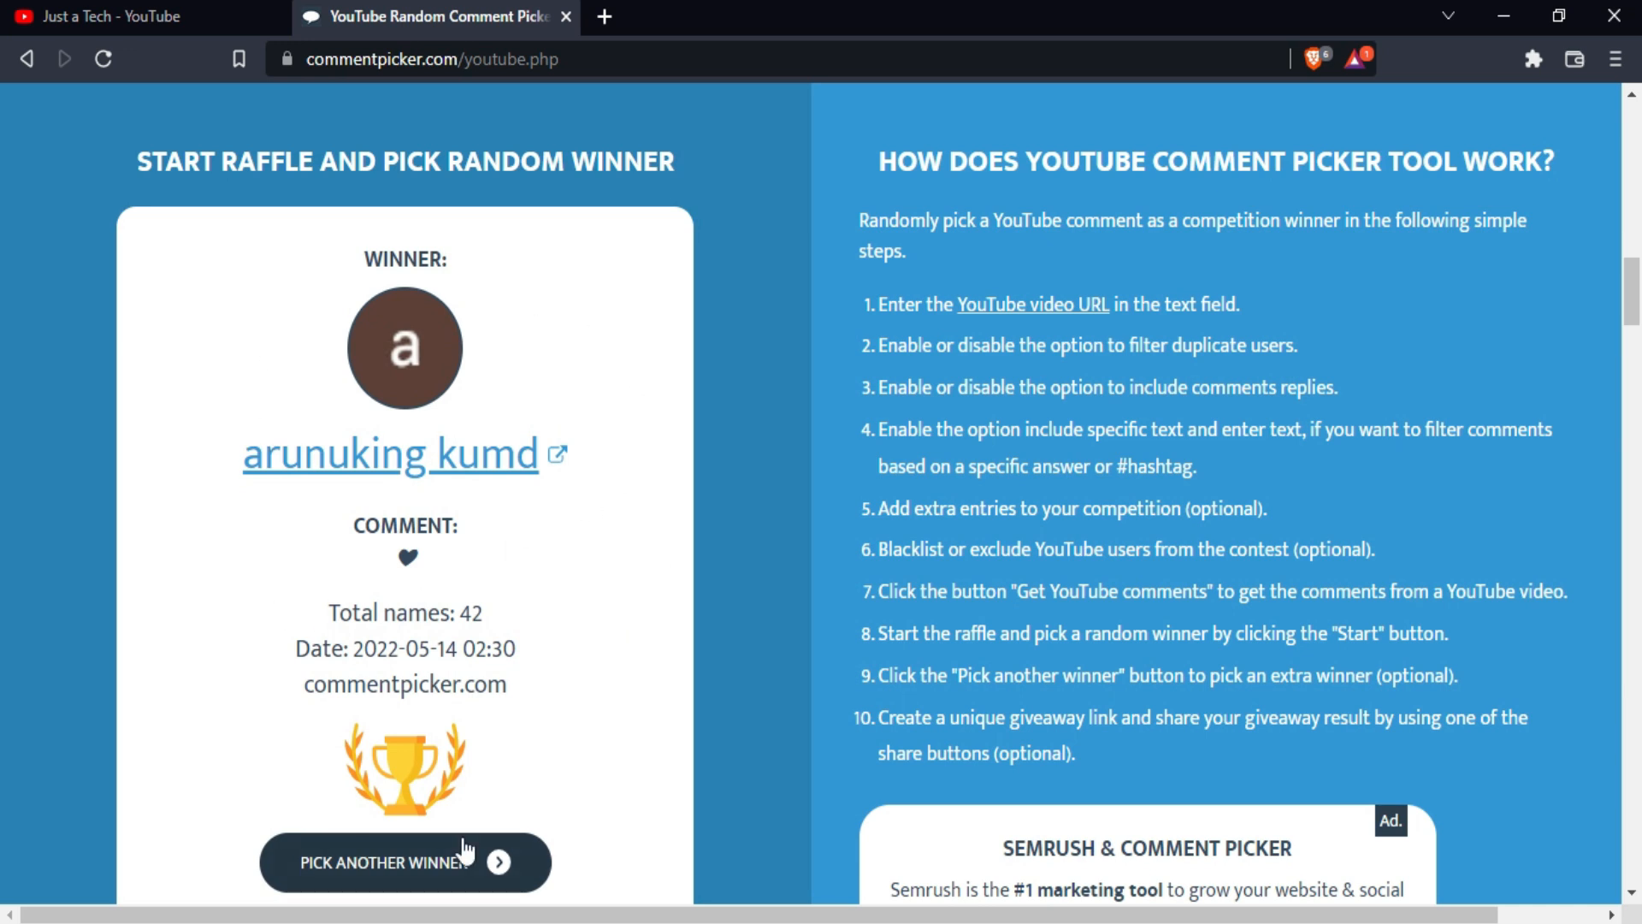
{"action": "left_click", "coordinate": [405, 862]}
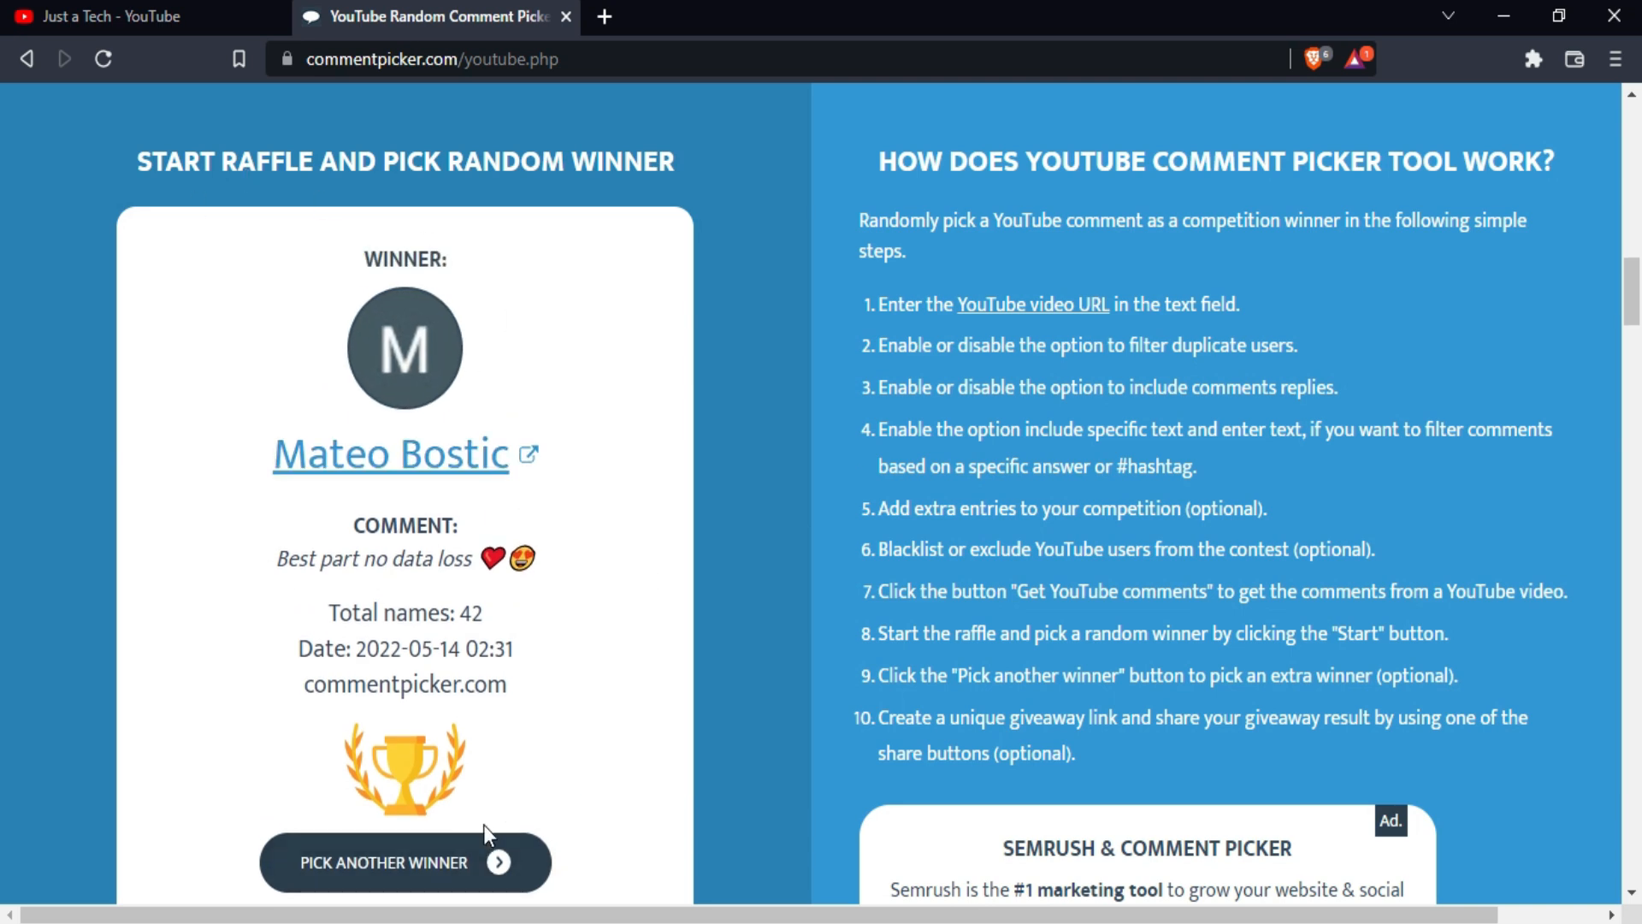
{"action": "left_click", "coordinate": [405, 862]}
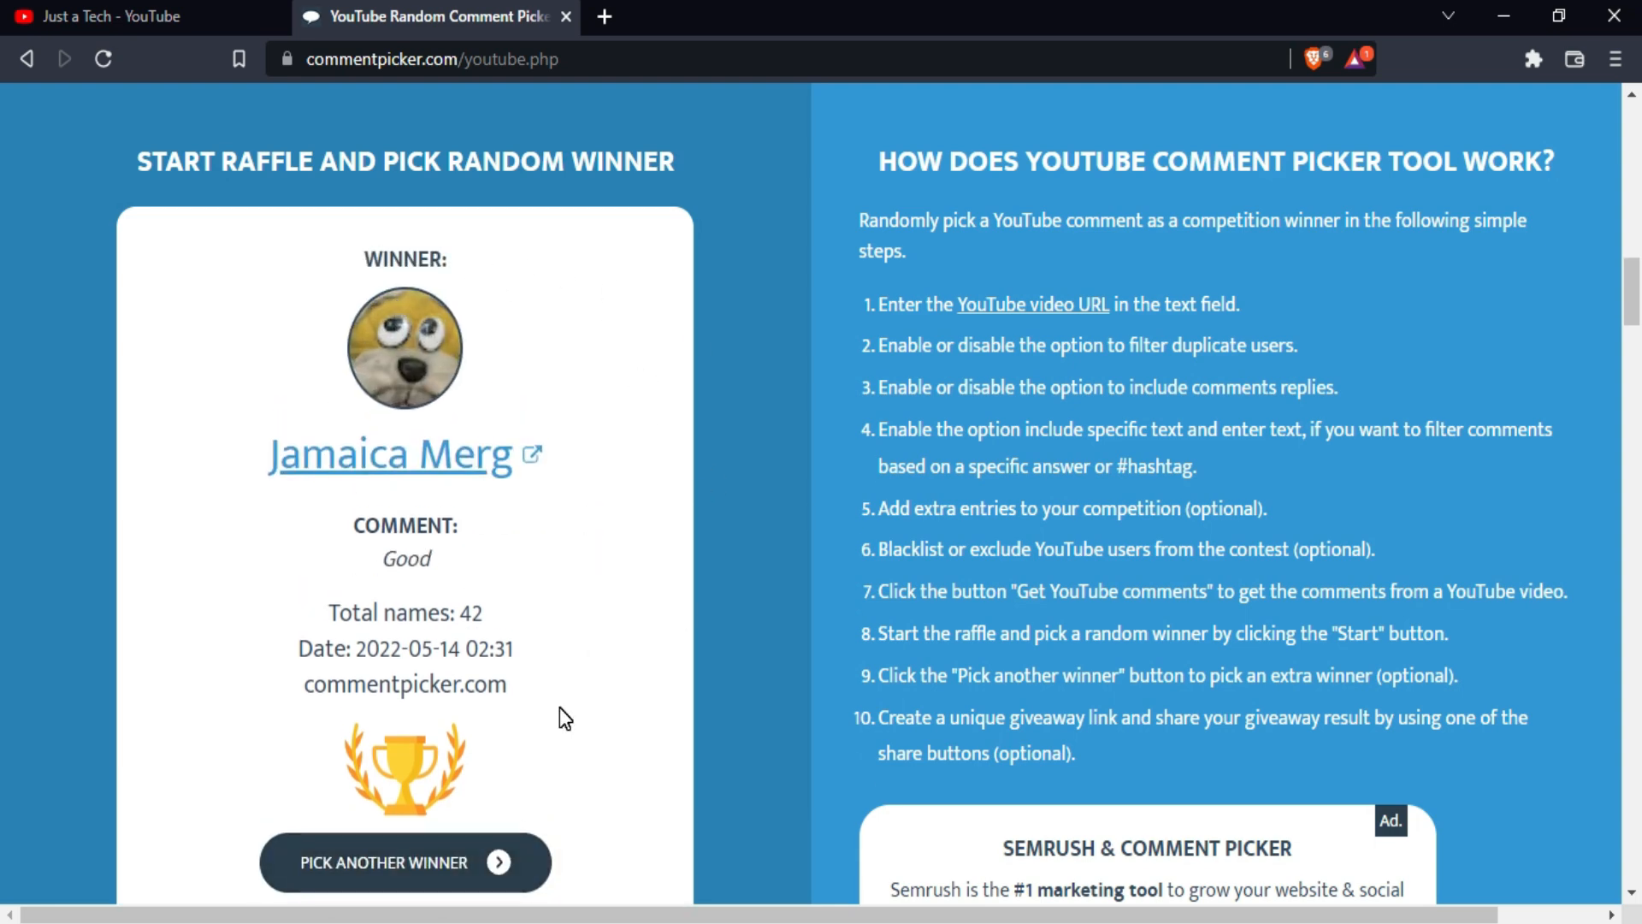
{"action": "left_click", "coordinate": [111, 17]}
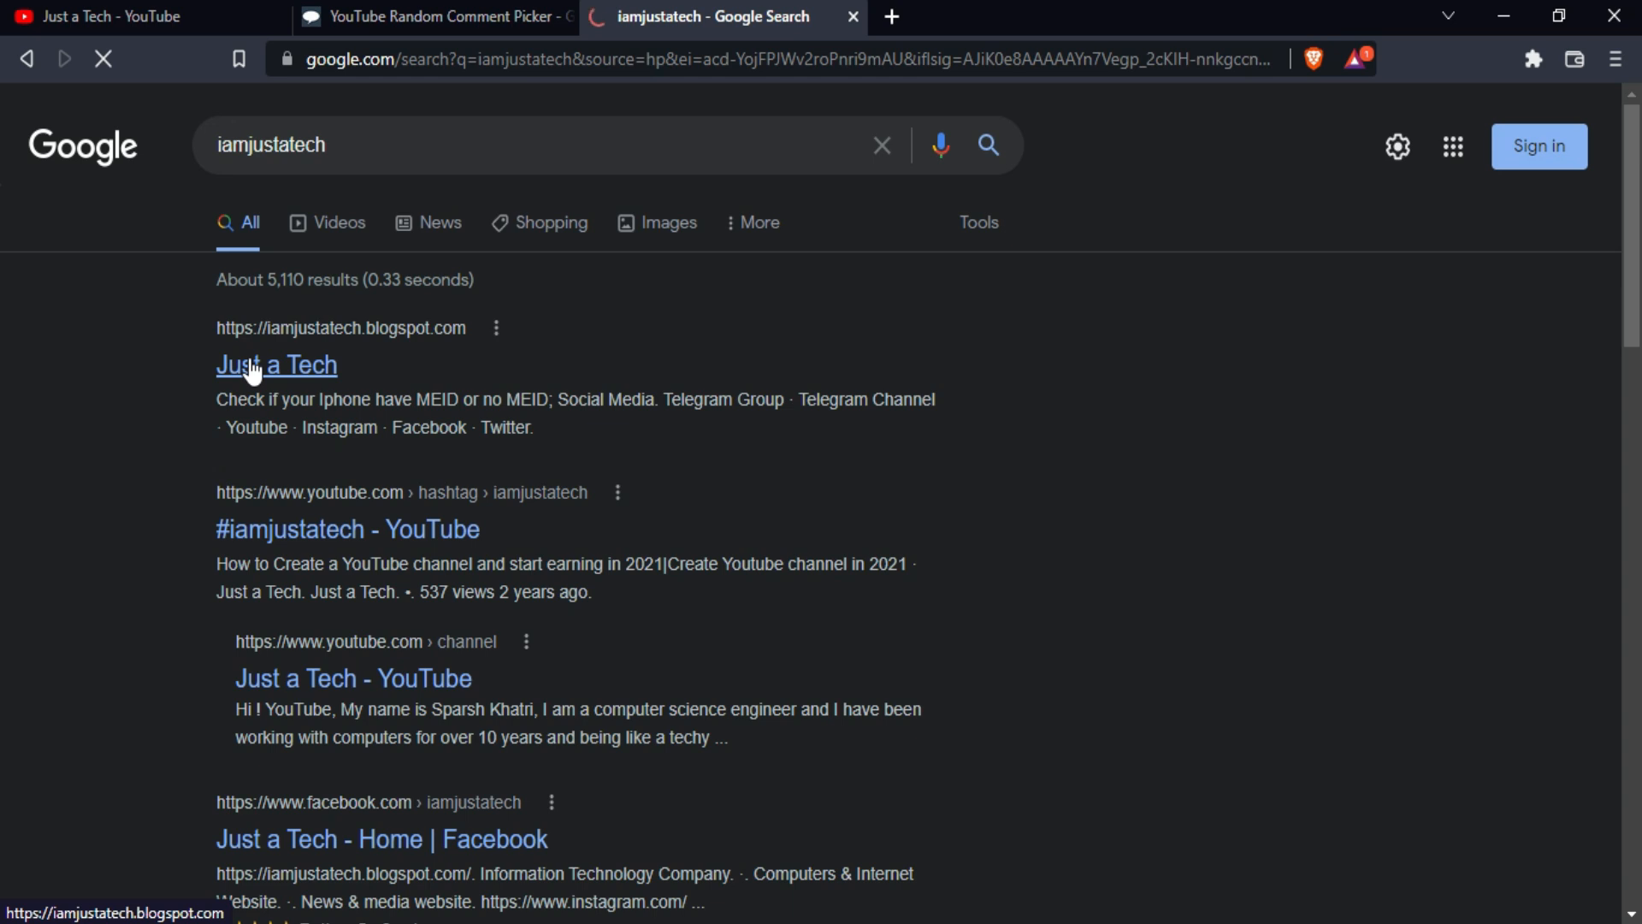
Open the iamjustatech.blogspot.com 'Just a Tech' result.
{"action": "left_click", "coordinate": [275, 366]}
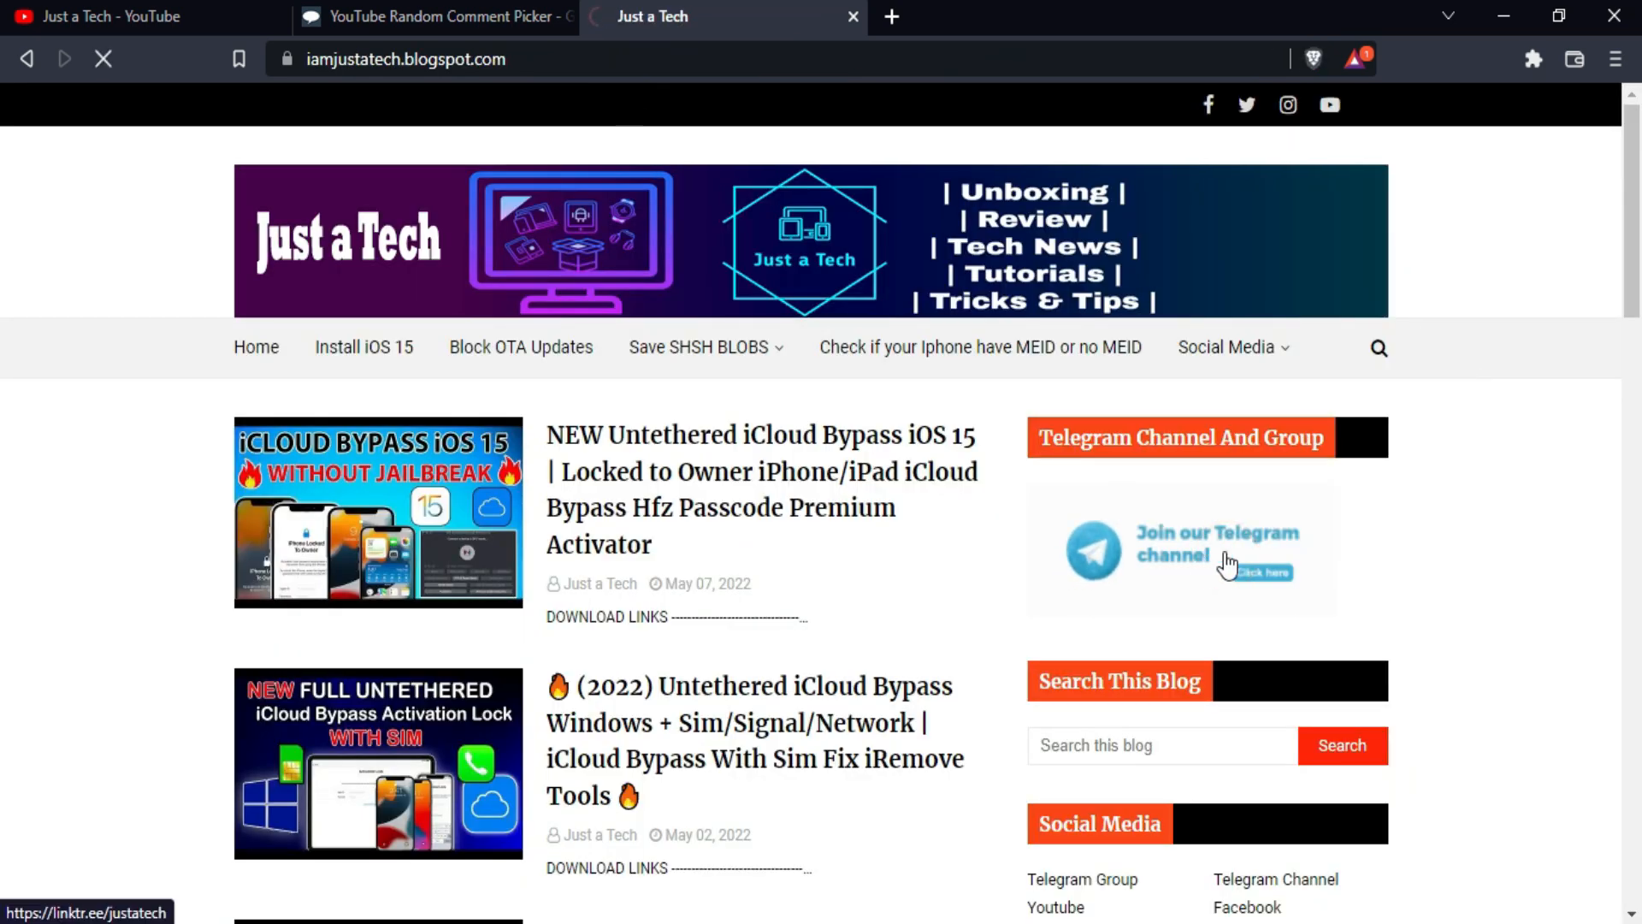